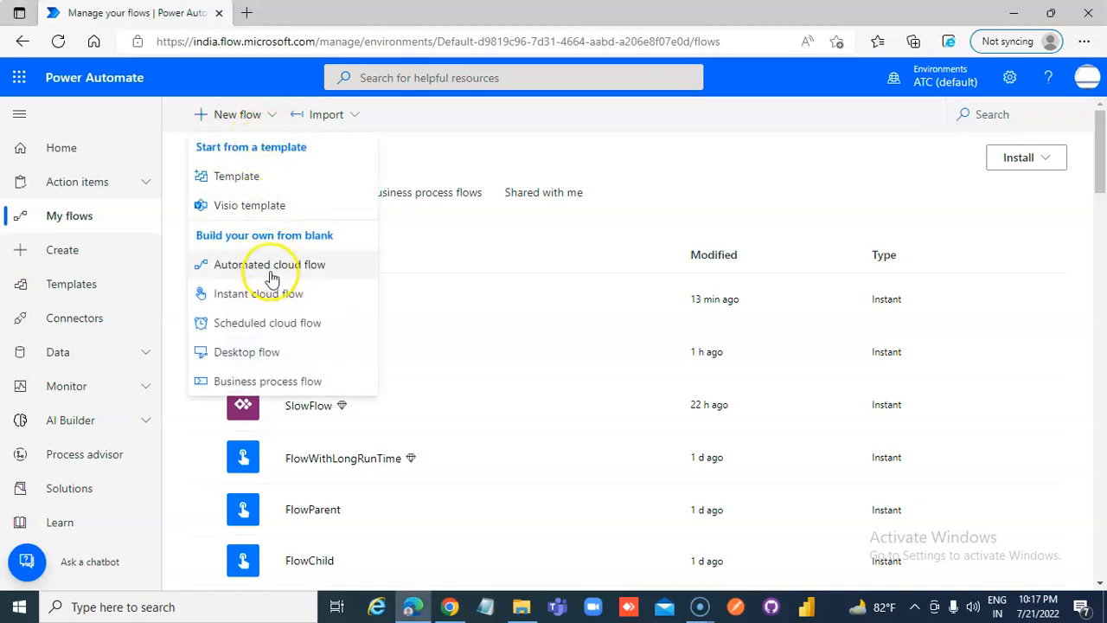
Begin an automated cloud flow named 'Fast', browse its triggers, then abandon that setup
{"action": "left_click", "coordinate": [270, 262]}
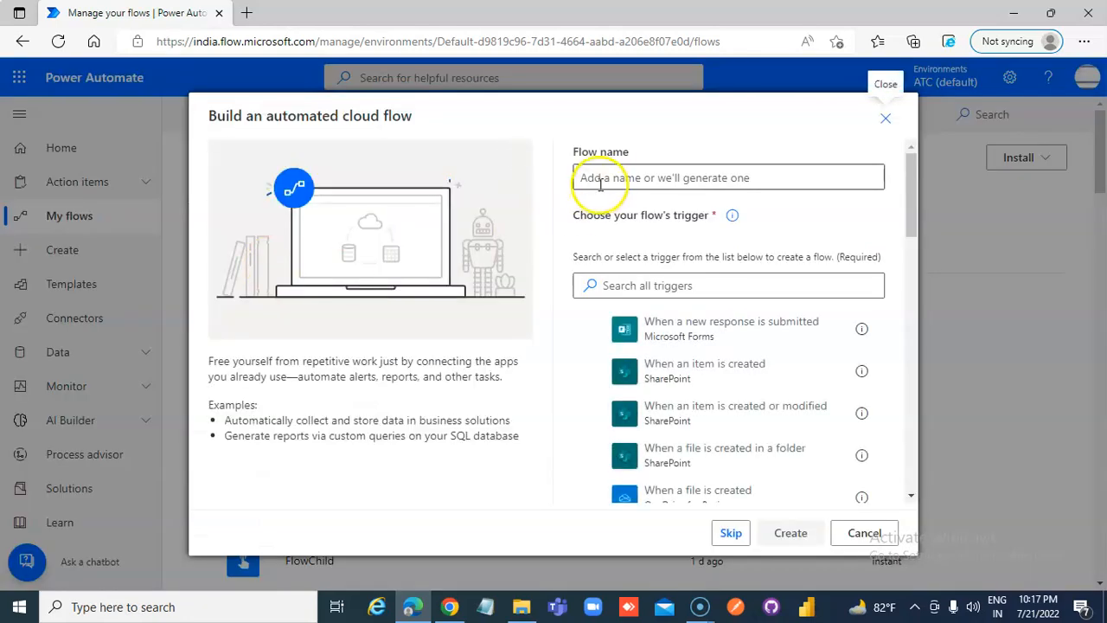
{"action": "left_click", "coordinate": [728, 177]}
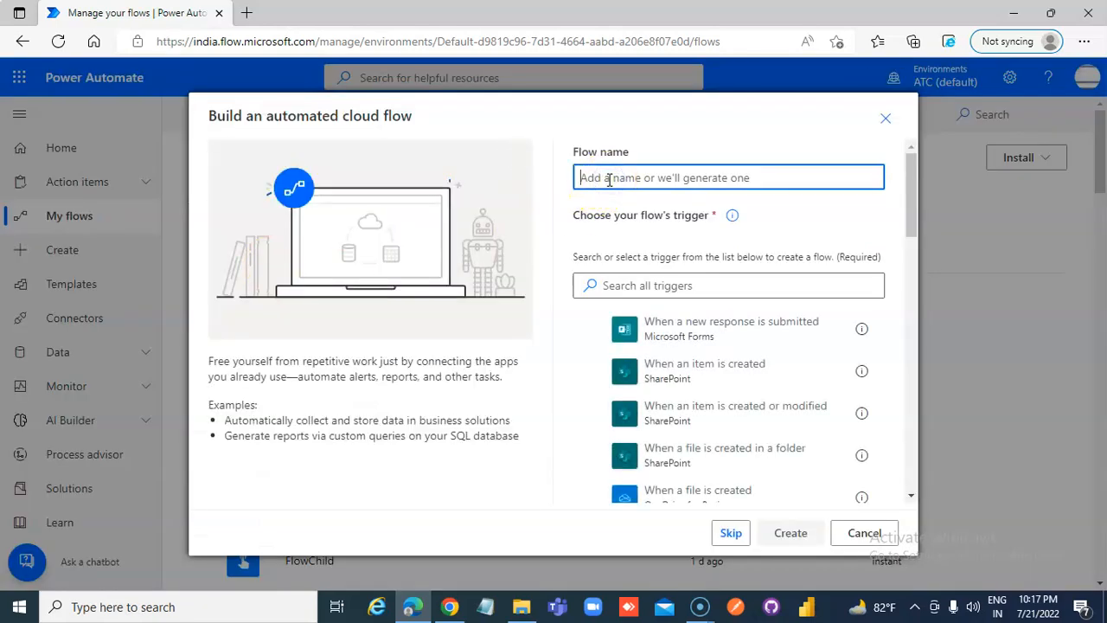
{"action": "type", "text": "FastFlow"}
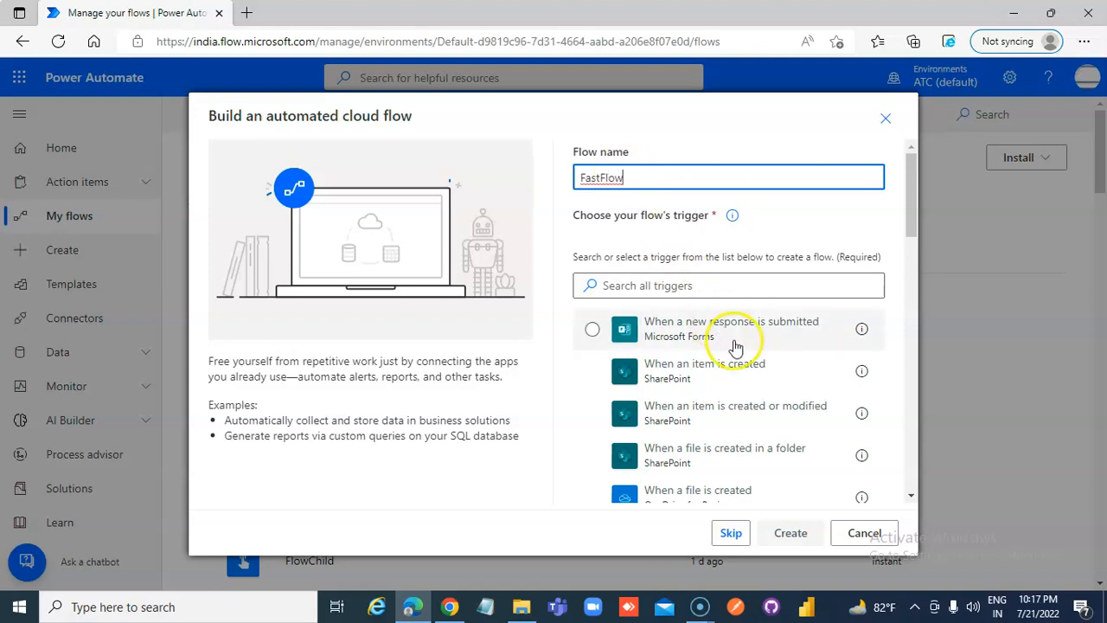
{"action": "left_click", "coordinate": [719, 286]}
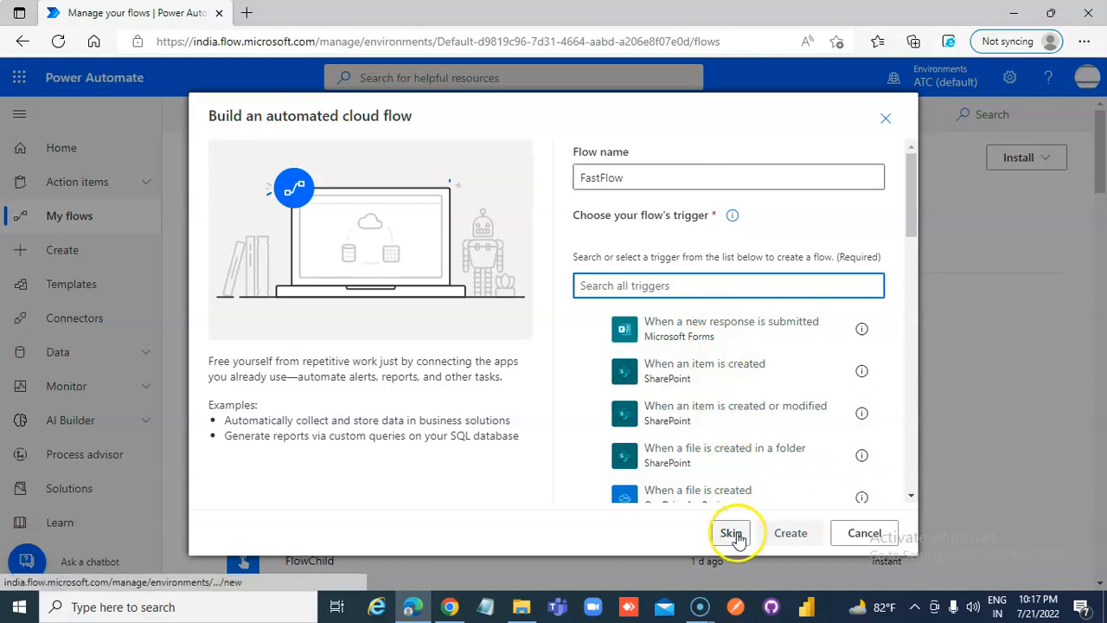
{"action": "left_click", "coordinate": [734, 533]}
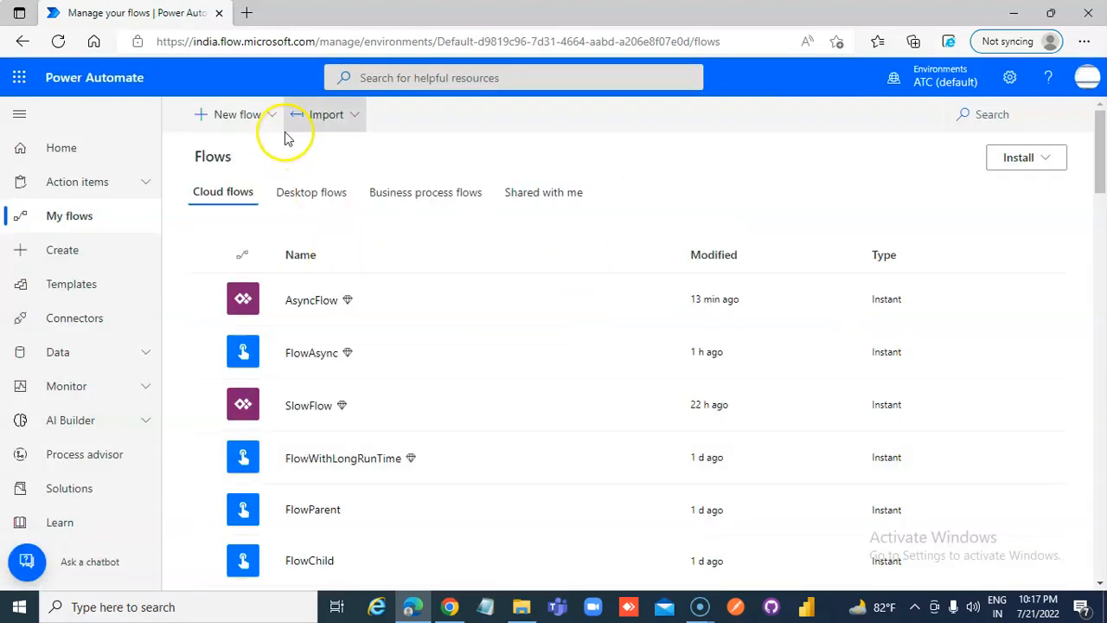
Create an instant cloud flow named FastFlow with the 'Manually trigger a flow' trigger
{"action": "left_click", "coordinate": [235, 114]}
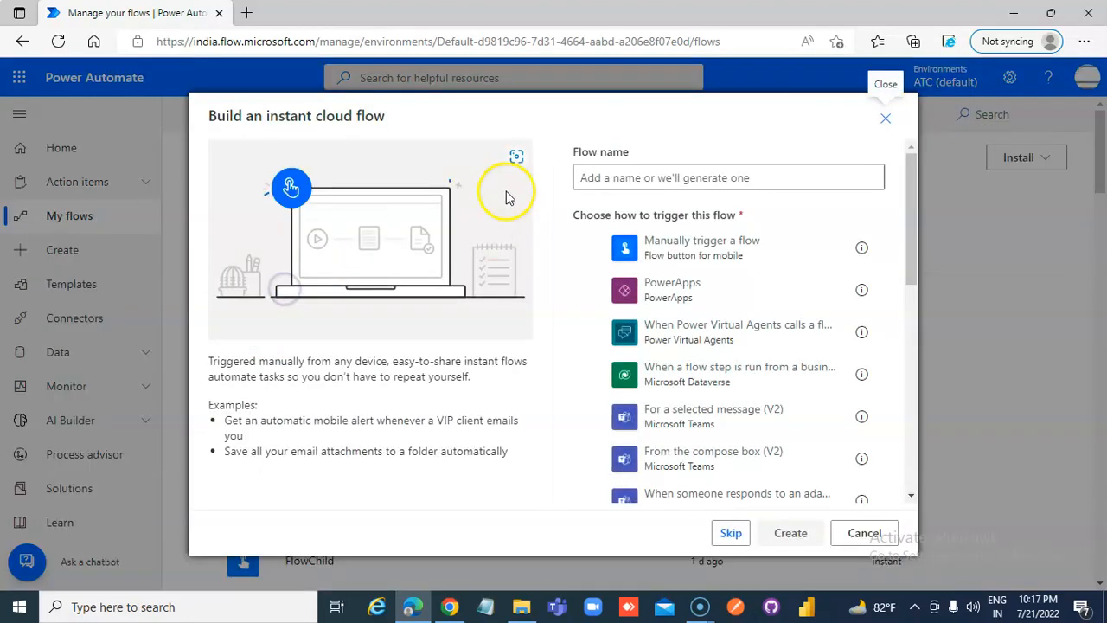
{"action": "type", "text": "F"}
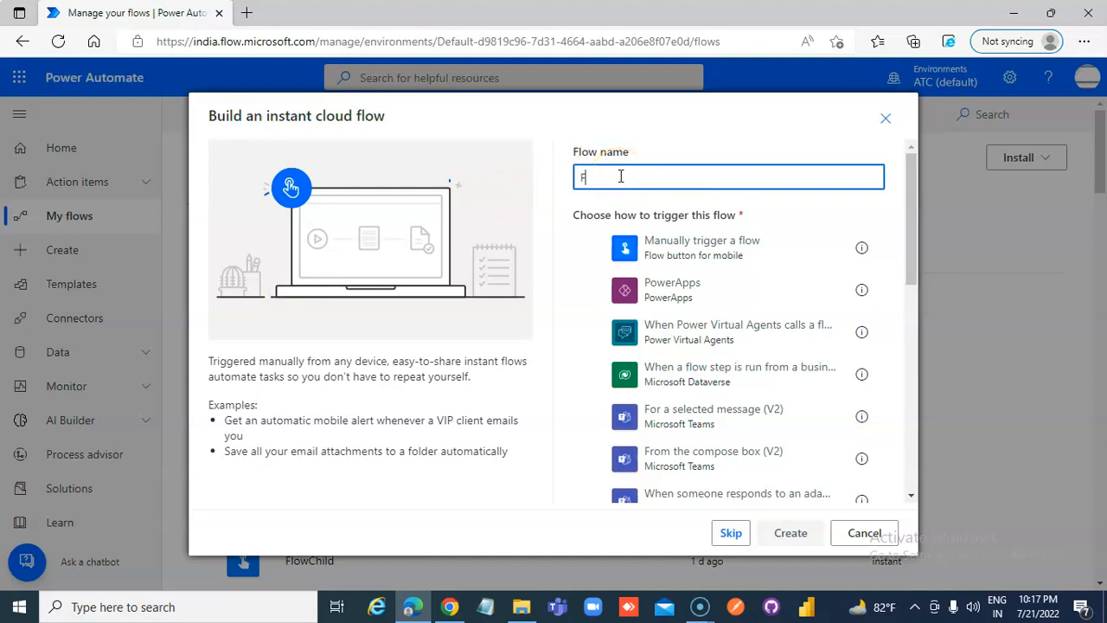
{"action": "type", "text": "astFlow"}
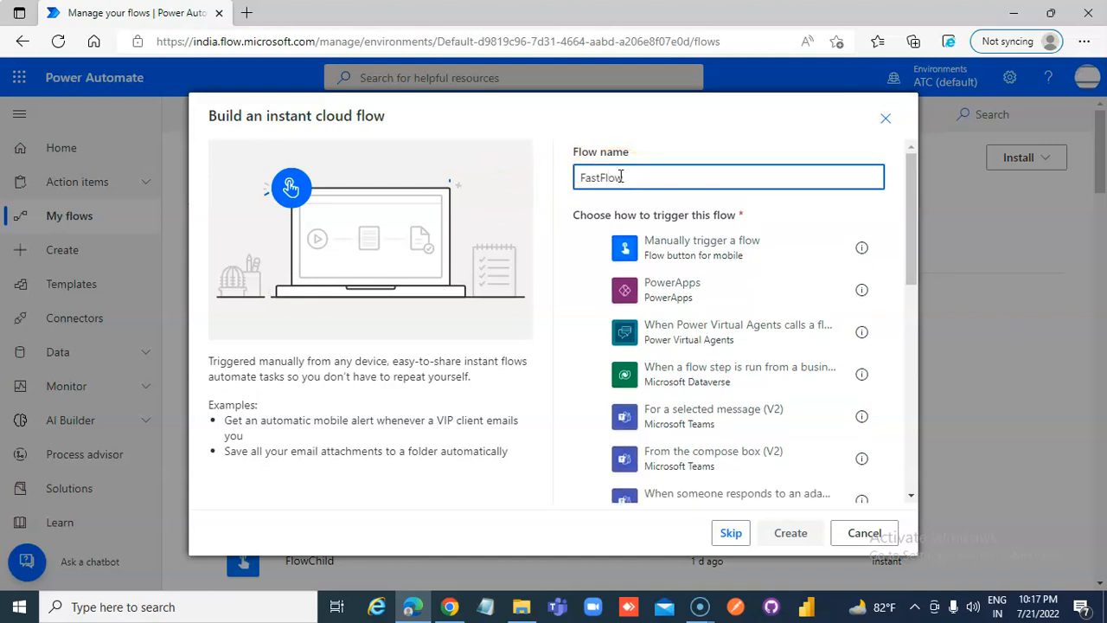
{"action": "left_click", "coordinate": [703, 249]}
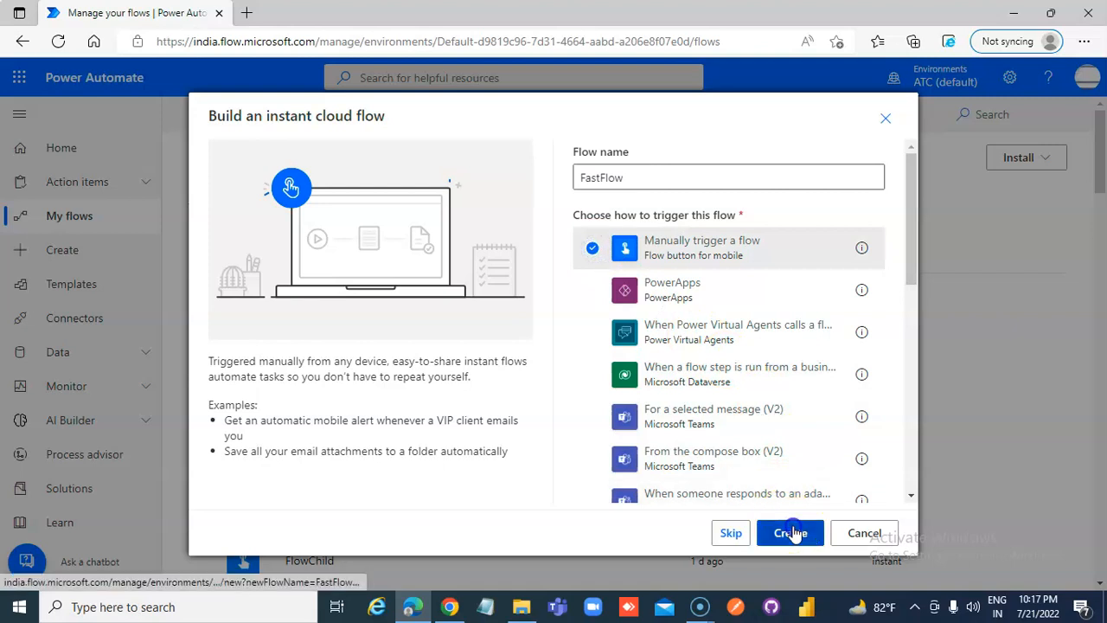
{"action": "left_click", "coordinate": [789, 532]}
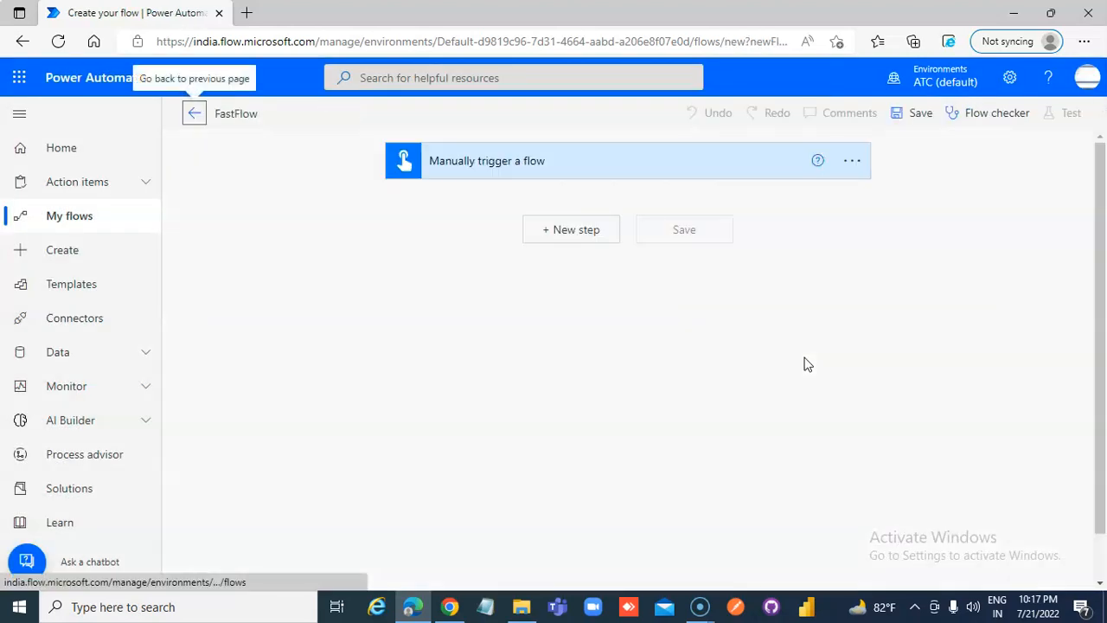
{"action": "mouse_move", "coordinate": [571, 229]}
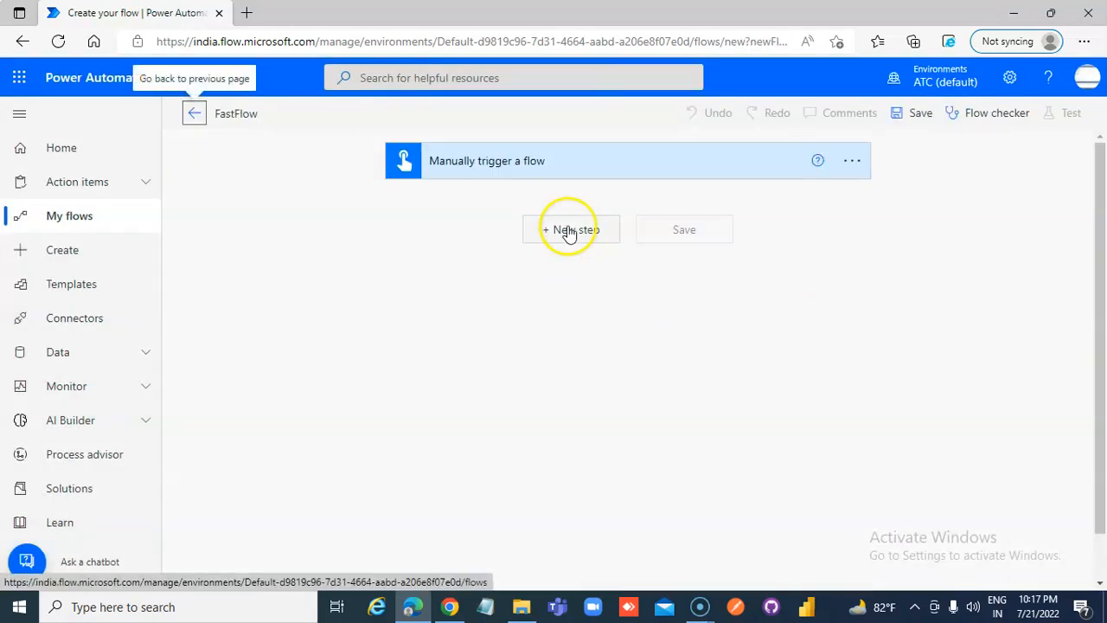
Add a Delay action after the trigger set to wait 4 minutes
{"action": "left_click", "coordinate": [571, 228]}
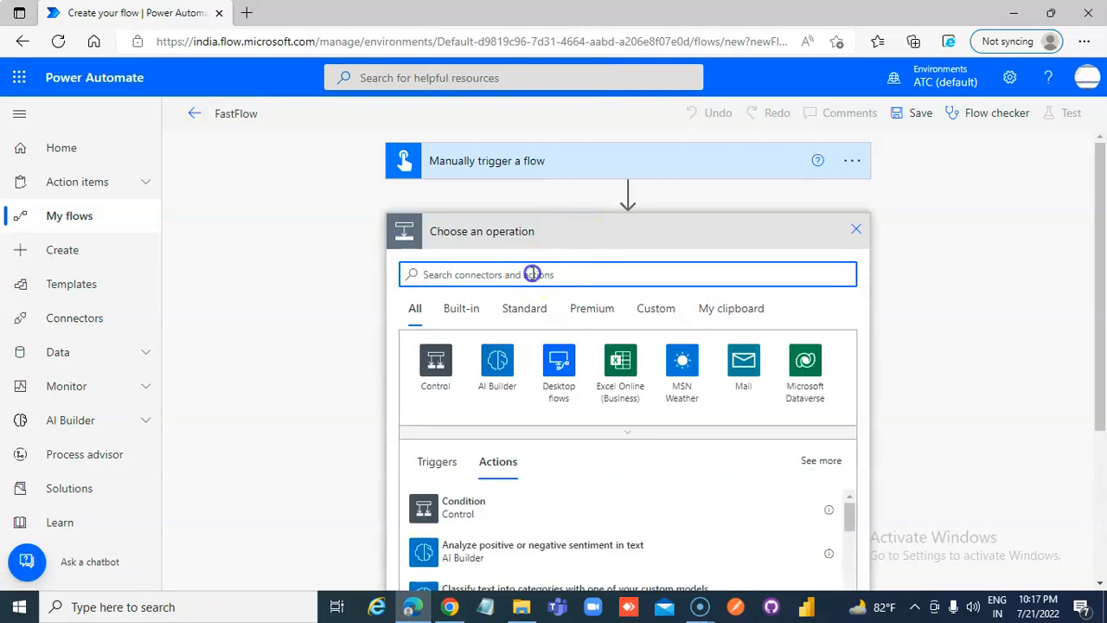
{"action": "type", "text": "Delay"}
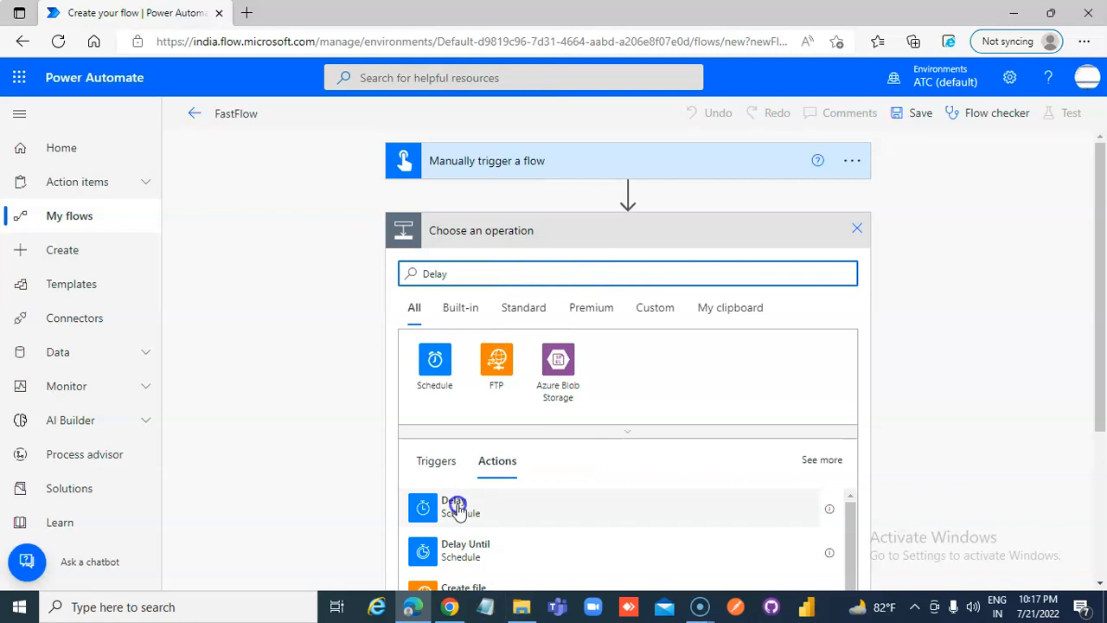
{"action": "left_click", "coordinate": [456, 507]}
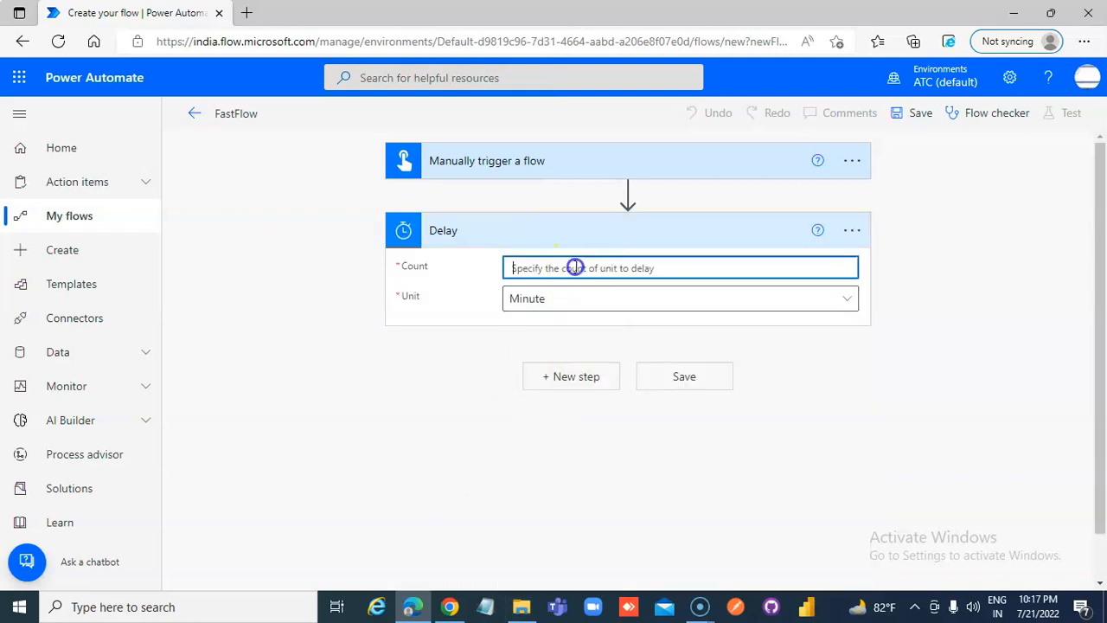
{"action": "type", "text": "4"}
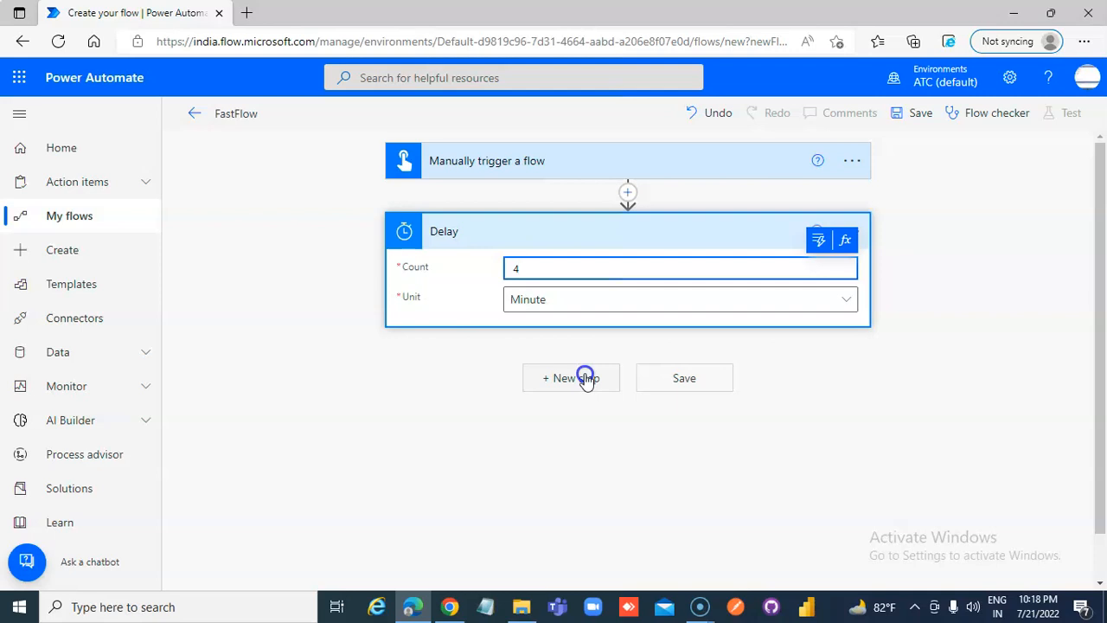
Add the Request Response action as a new step after the Delay
{"action": "left_click", "coordinate": [570, 377]}
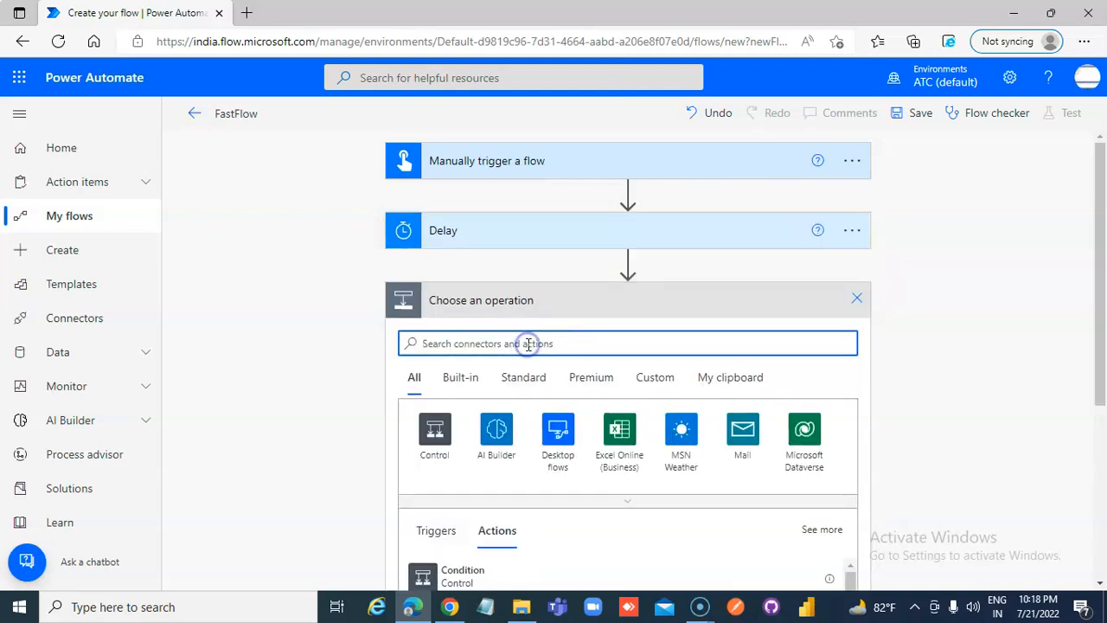
{"action": "type", "text": "Response"}
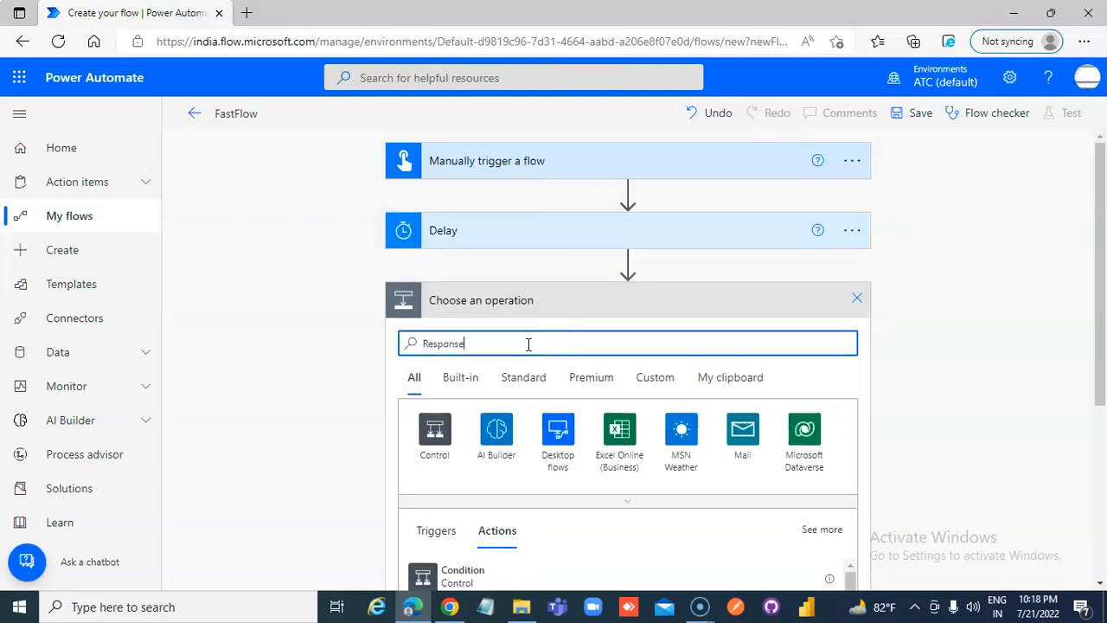
{"action": "scroll", "scroll_direction": "down", "scroll_amount": 3}
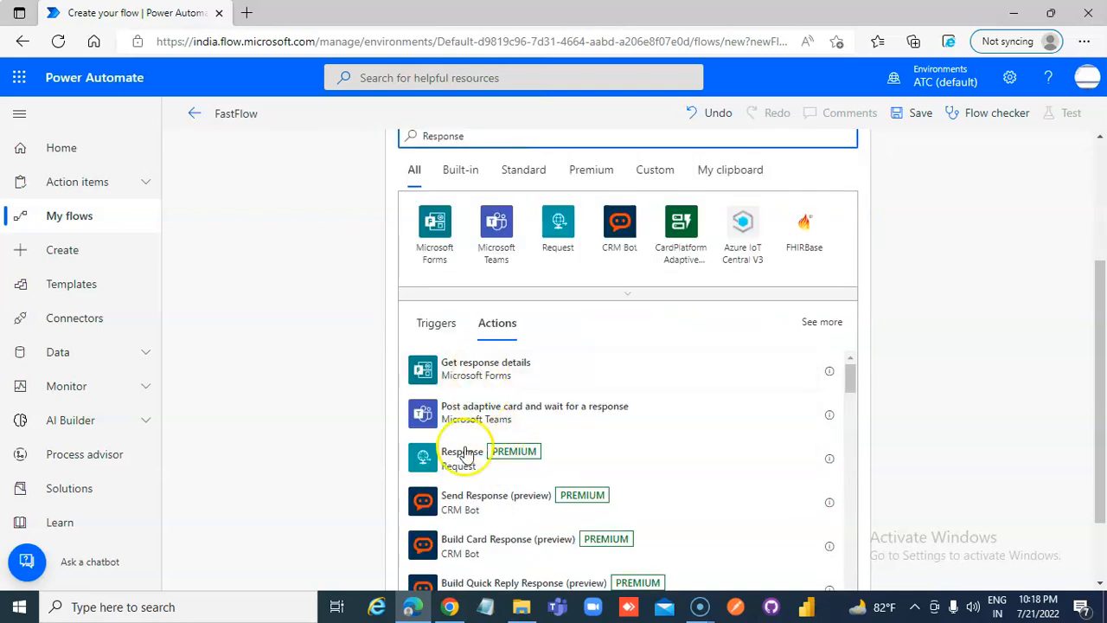
{"action": "left_click", "coordinate": [461, 451]}
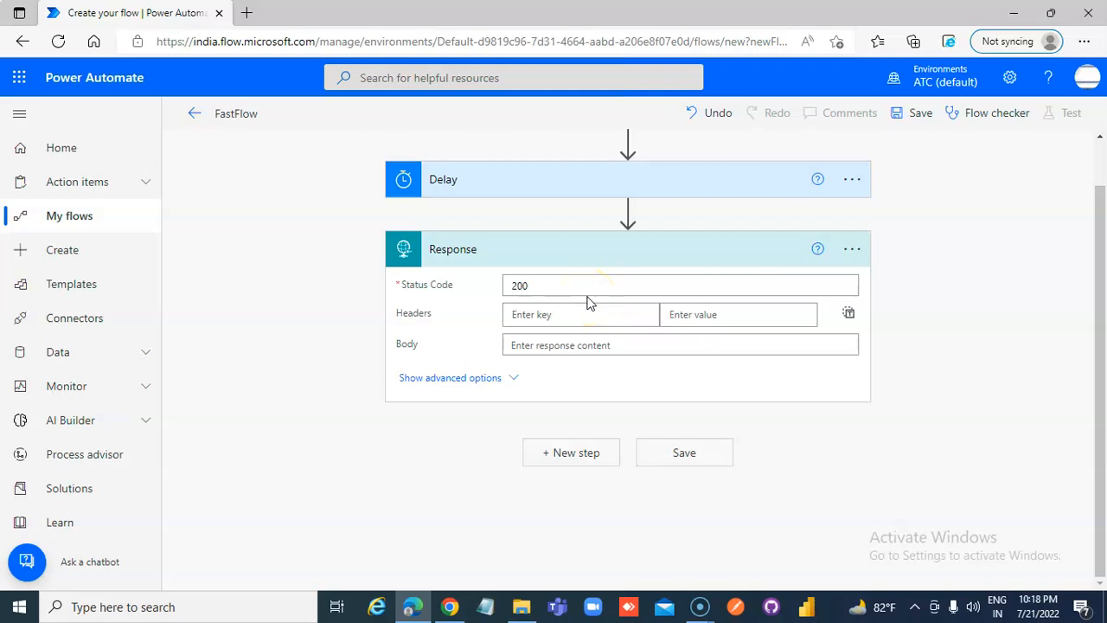
Fill the Response body with Message: " Test" on a new line
{"action": "left_click", "coordinate": [680, 346]}
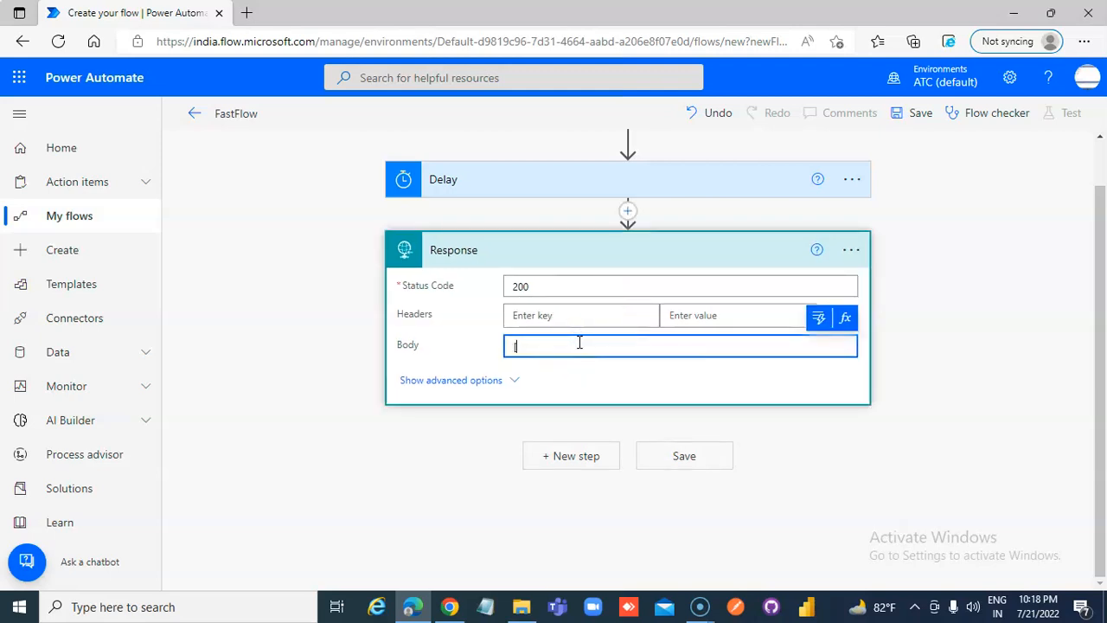
{"action": "key", "text": "Enter"}
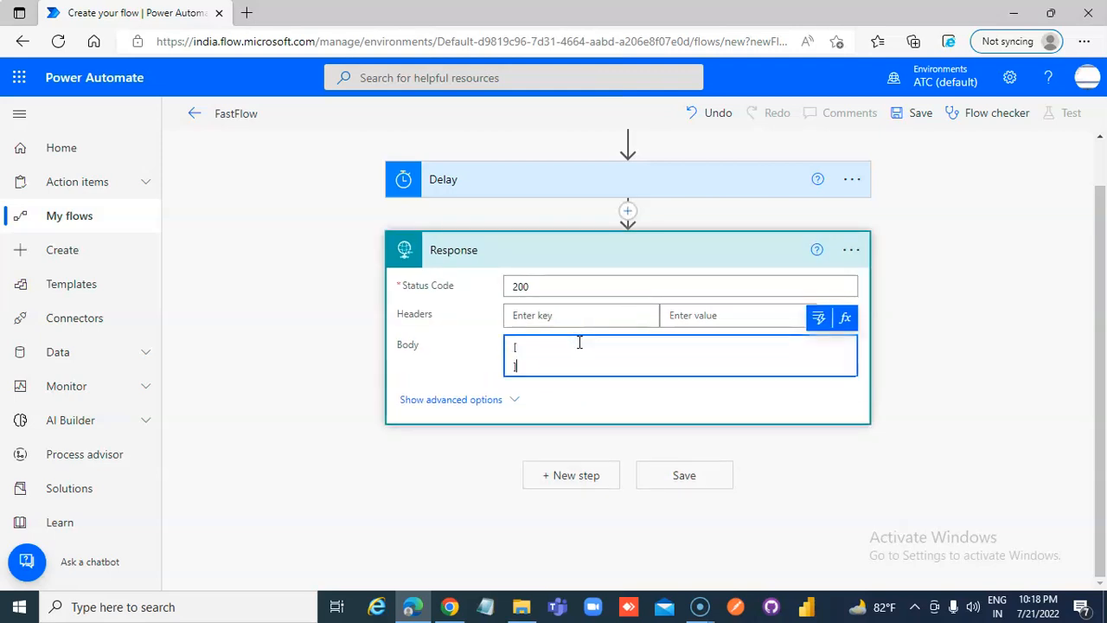
{"action": "key", "text": "Enter"}
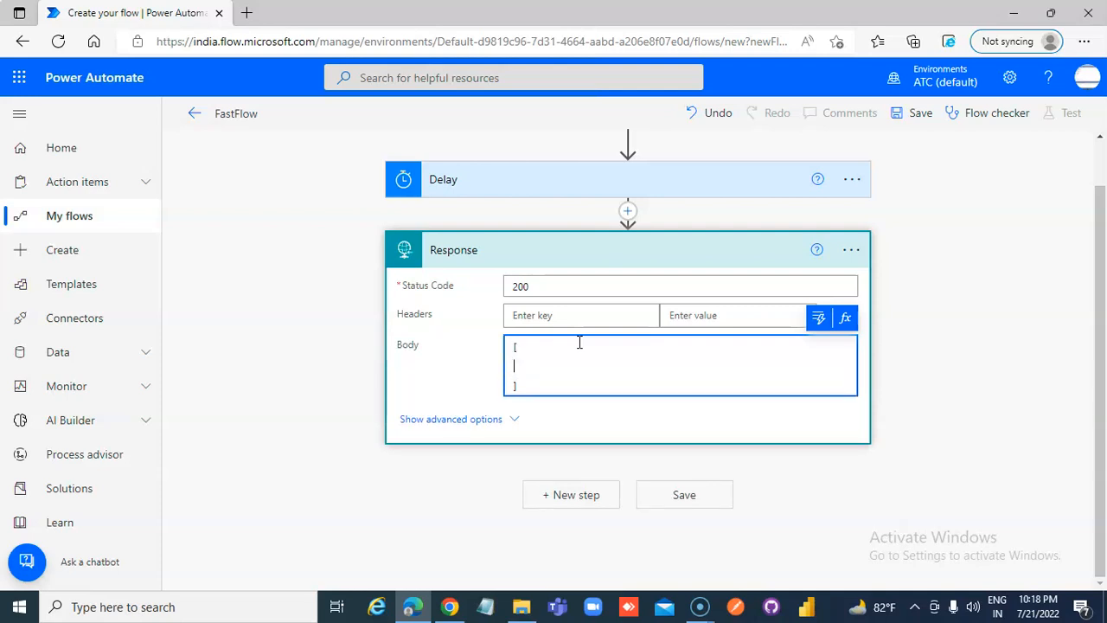
{"action": "type", "text": "Mess"}
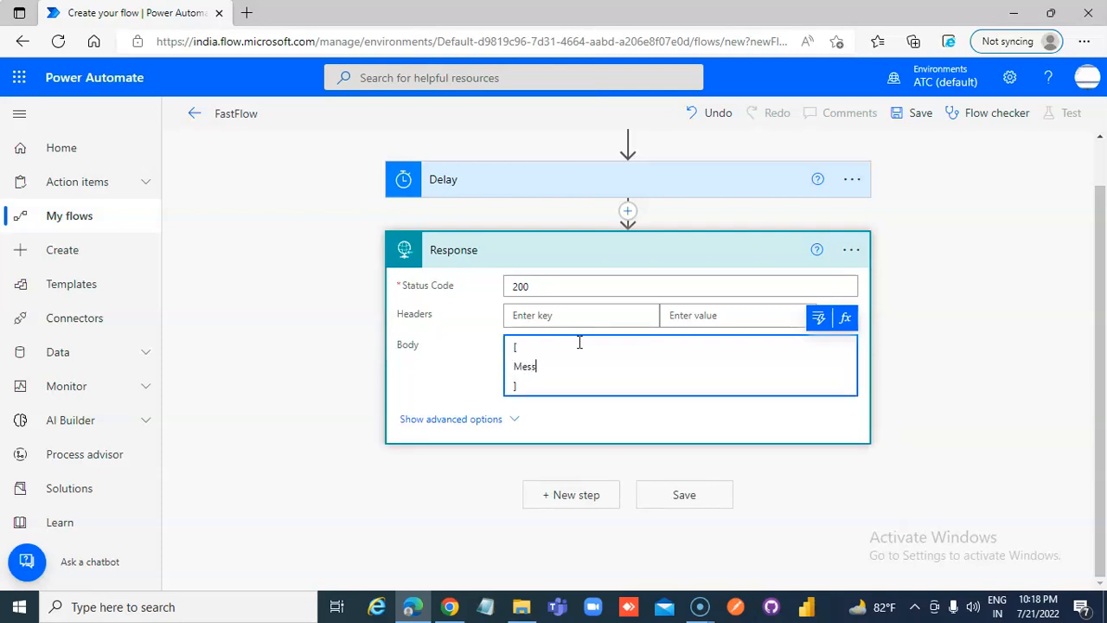
{"action": "type", "text": "age:'"}
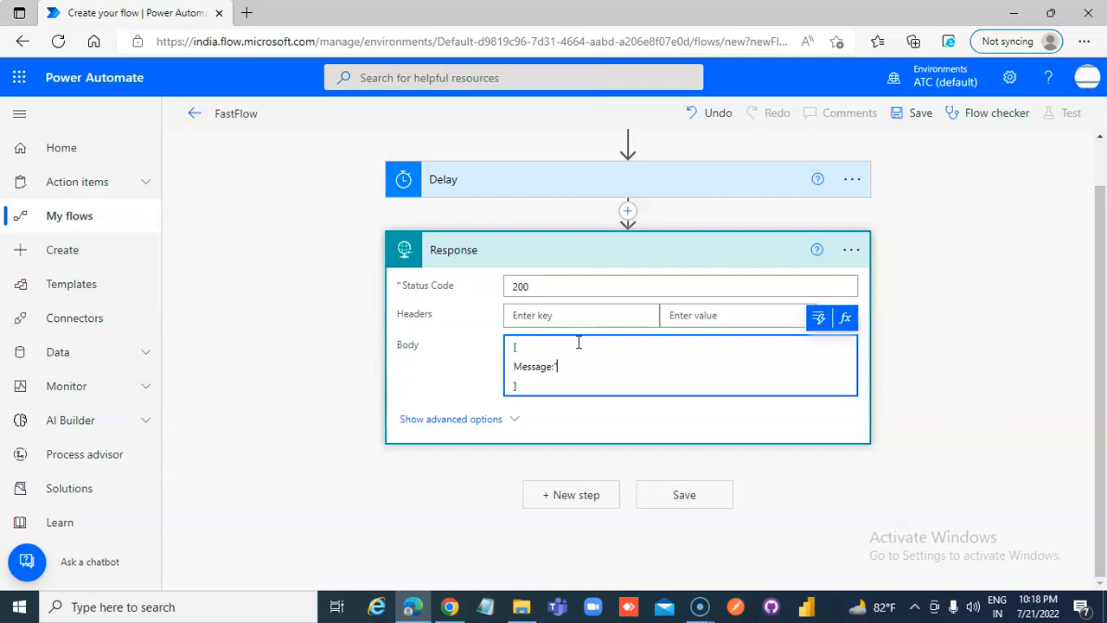
{"action": "type", "text": "\" T"}
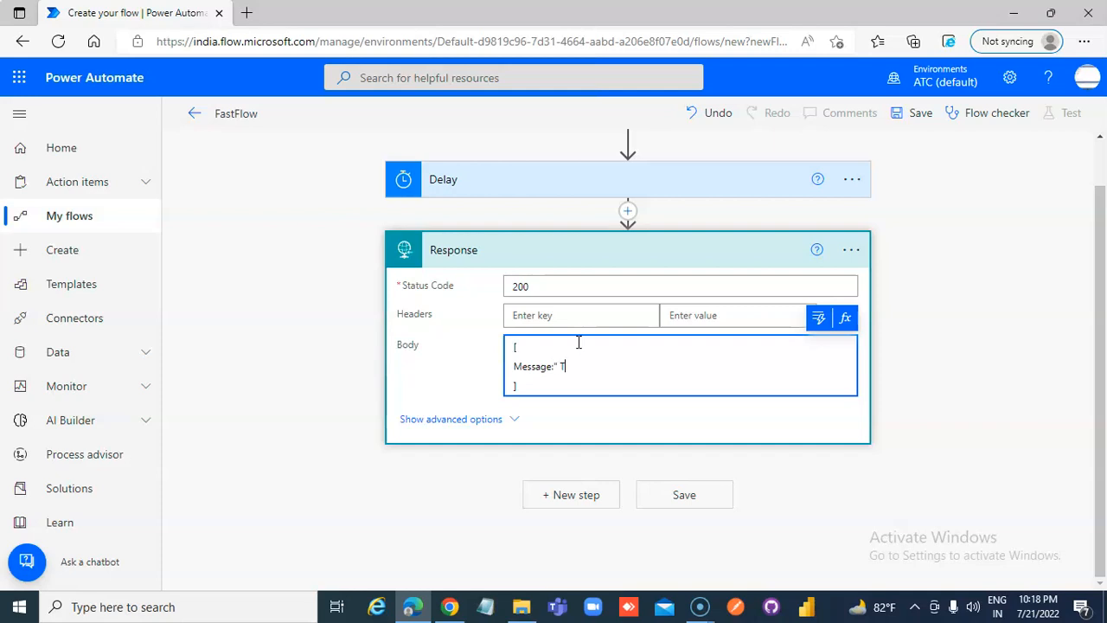
{"action": "type", "text": "est"}
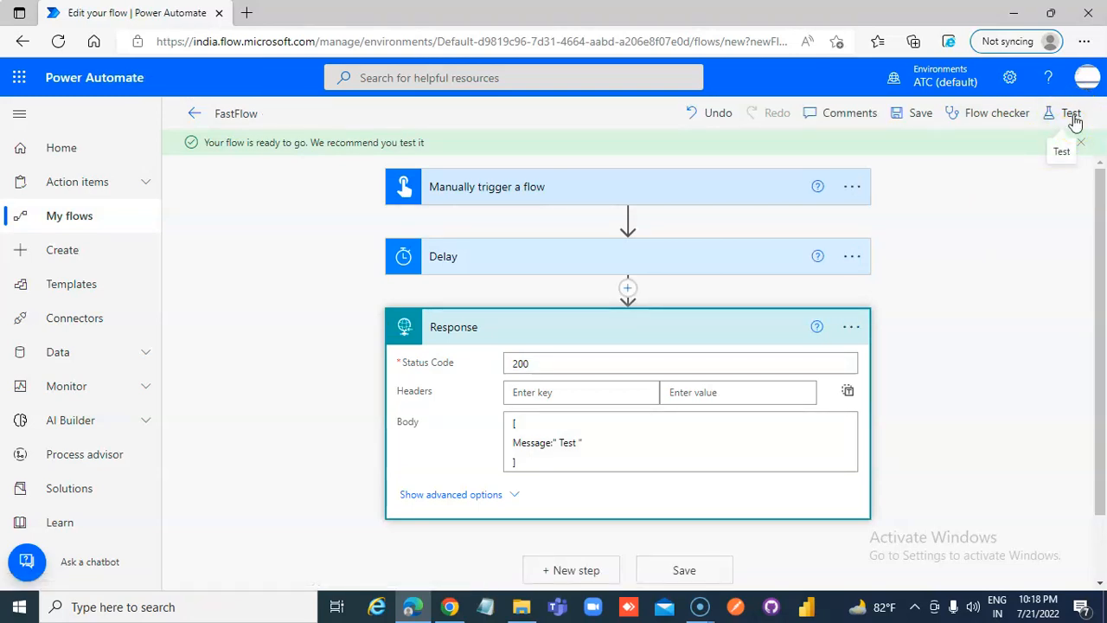
Start a manual test run of FastFlow and return to its details page while it runs
{"action": "left_click", "coordinate": [1078, 112]}
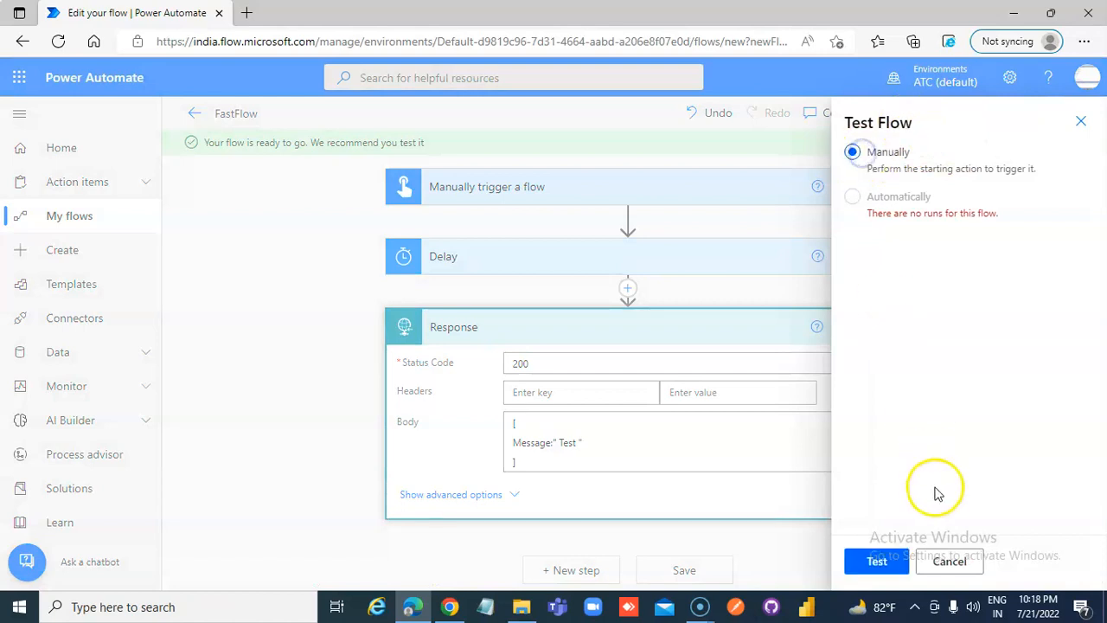
{"action": "left_click", "coordinate": [875, 560]}
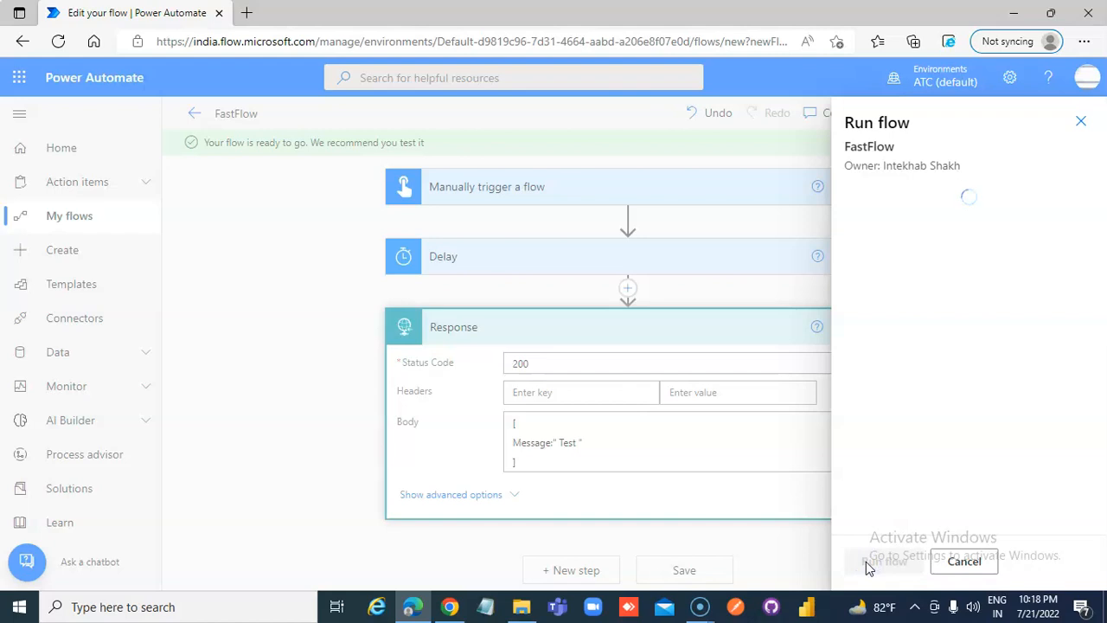
{"action": "mouse_move", "coordinate": [1012, 505]}
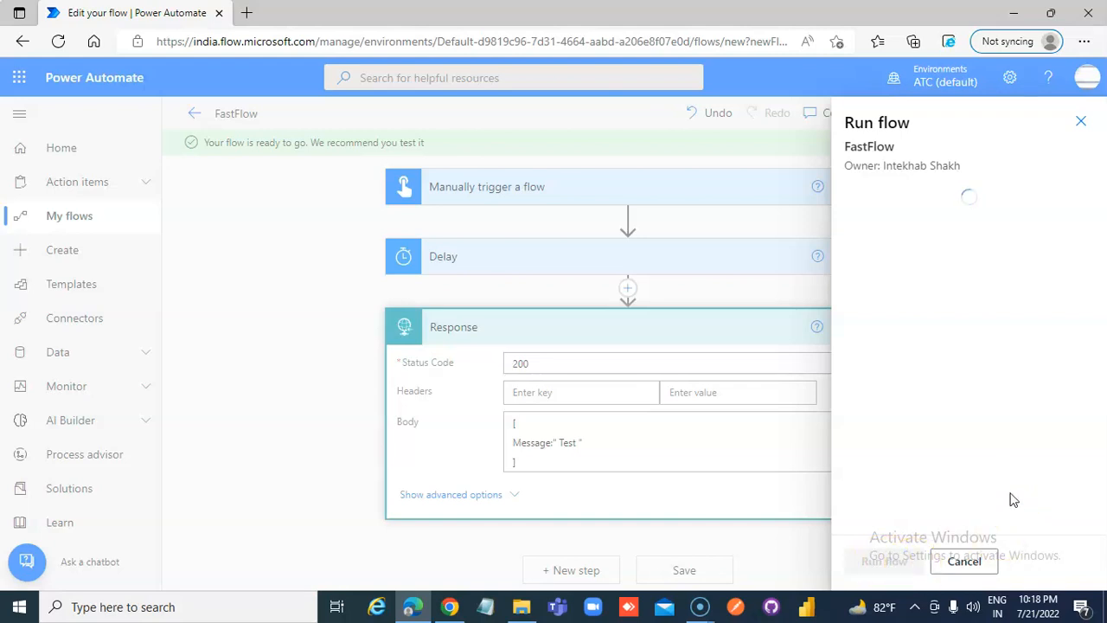
{"action": "mouse_move", "coordinate": [969, 561]}
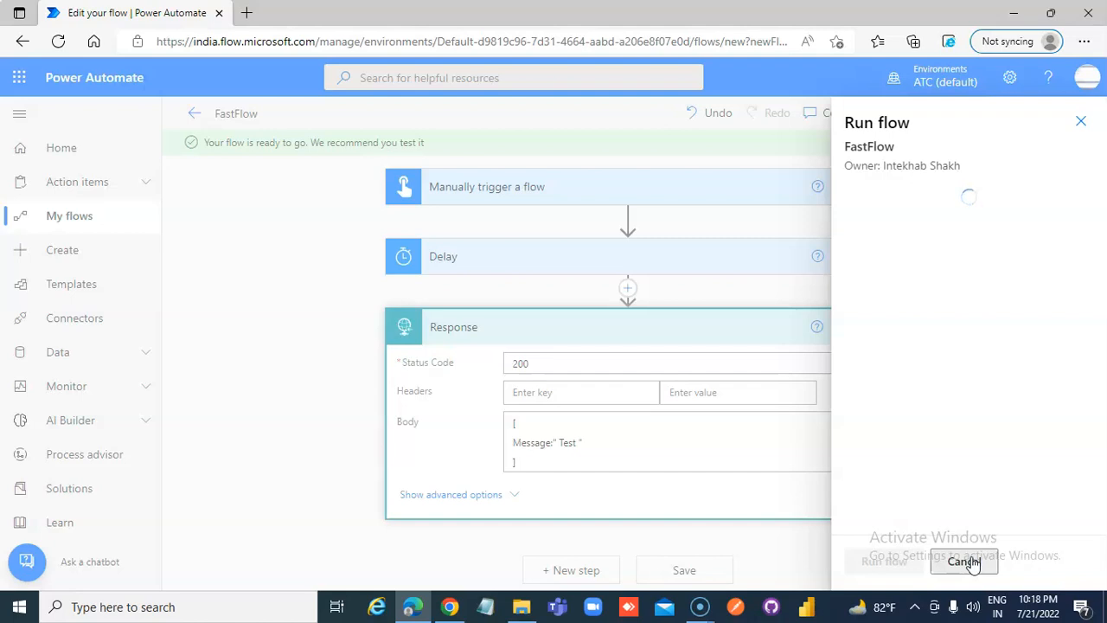
{"action": "left_click", "coordinate": [961, 562]}
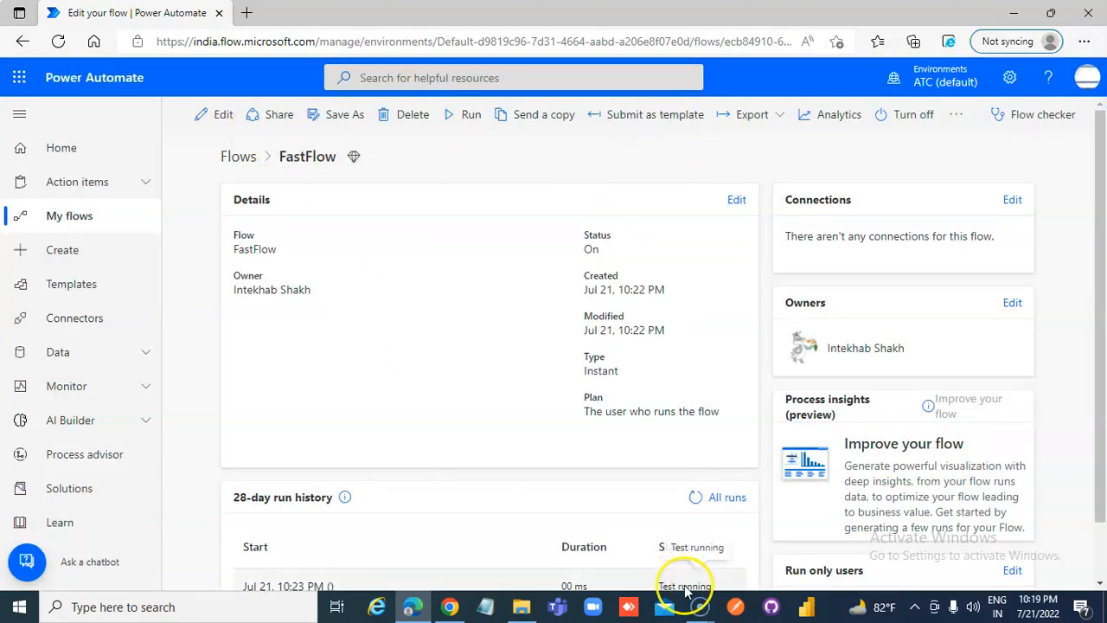
In the Response step's settings, switch Asynchronous Response to On and confirm
{"action": "scroll", "scroll_direction": "down", "scroll_amount": 3}
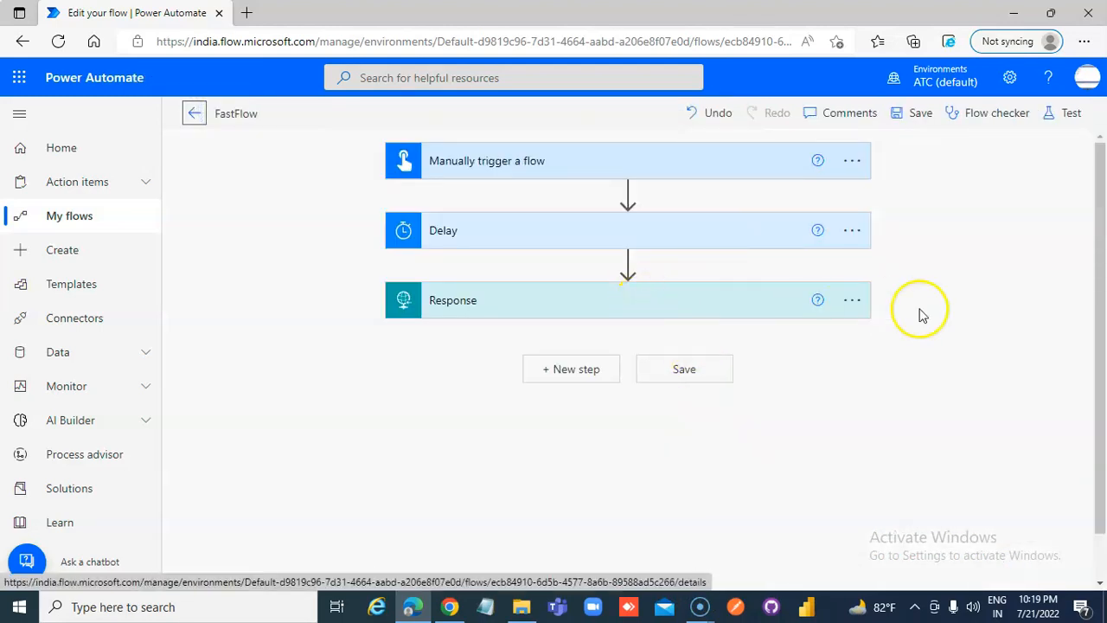
{"action": "left_click", "coordinate": [851, 301]}
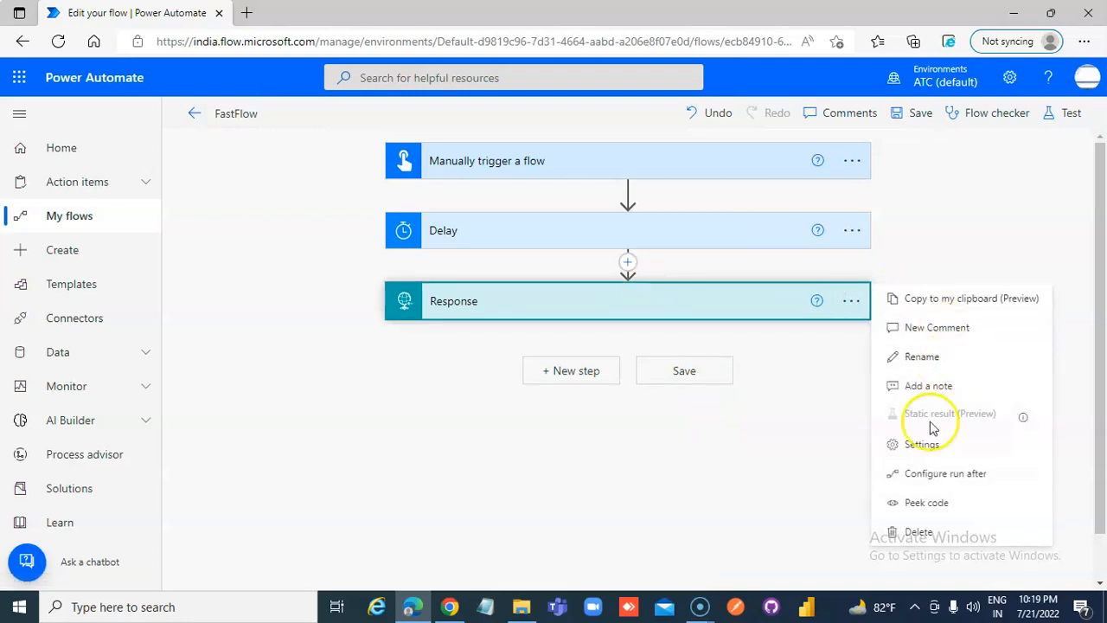
{"action": "left_click", "coordinate": [924, 436]}
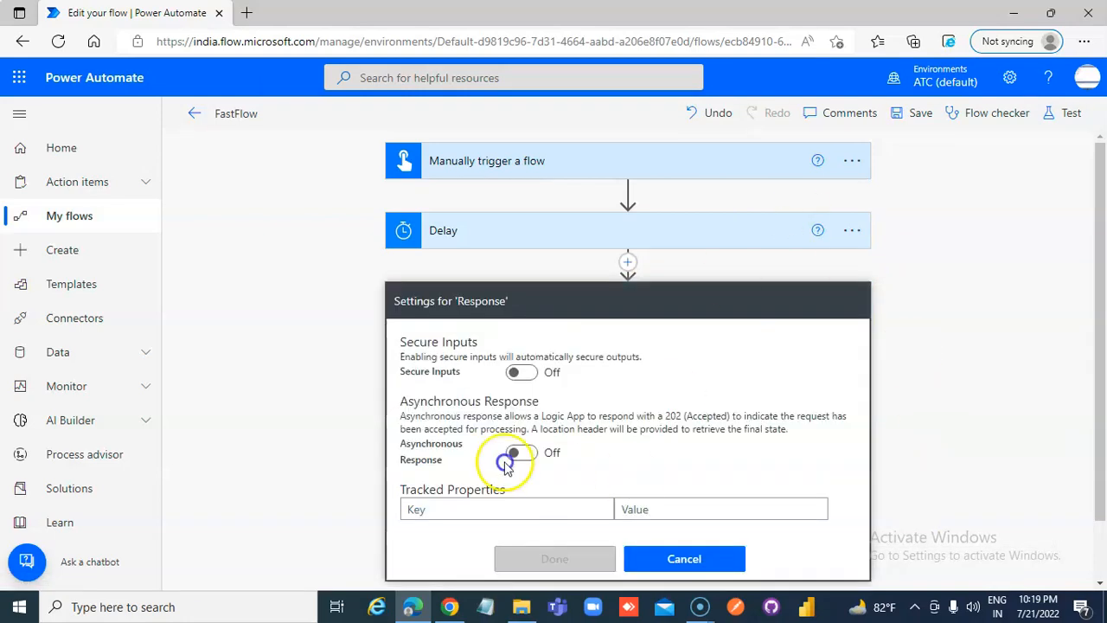
{"action": "left_click", "coordinate": [521, 453]}
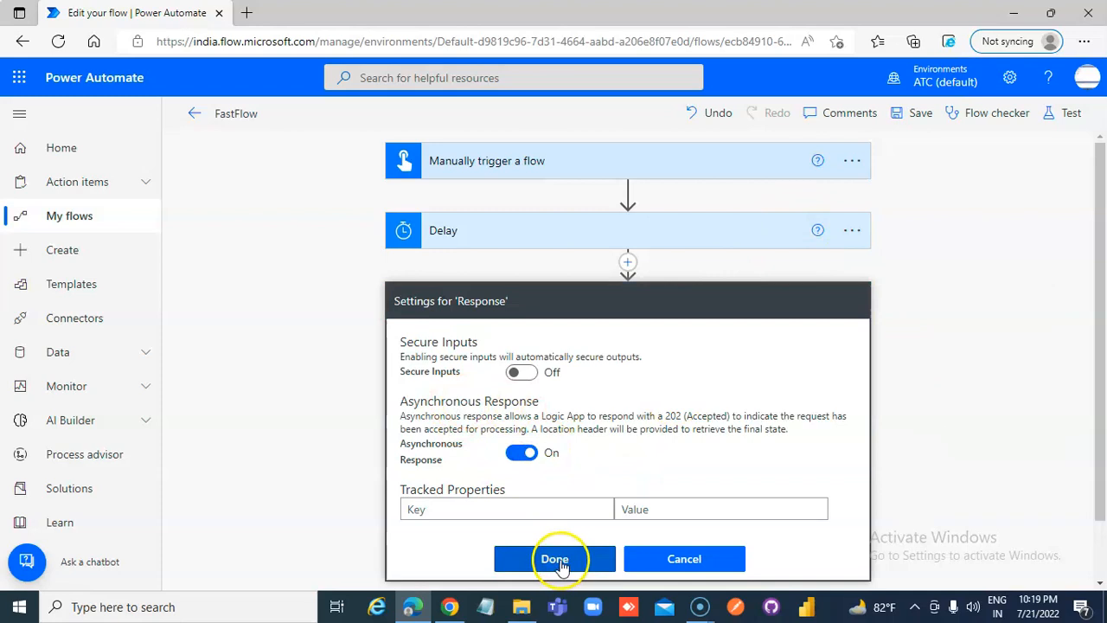
{"action": "left_click", "coordinate": [553, 559]}
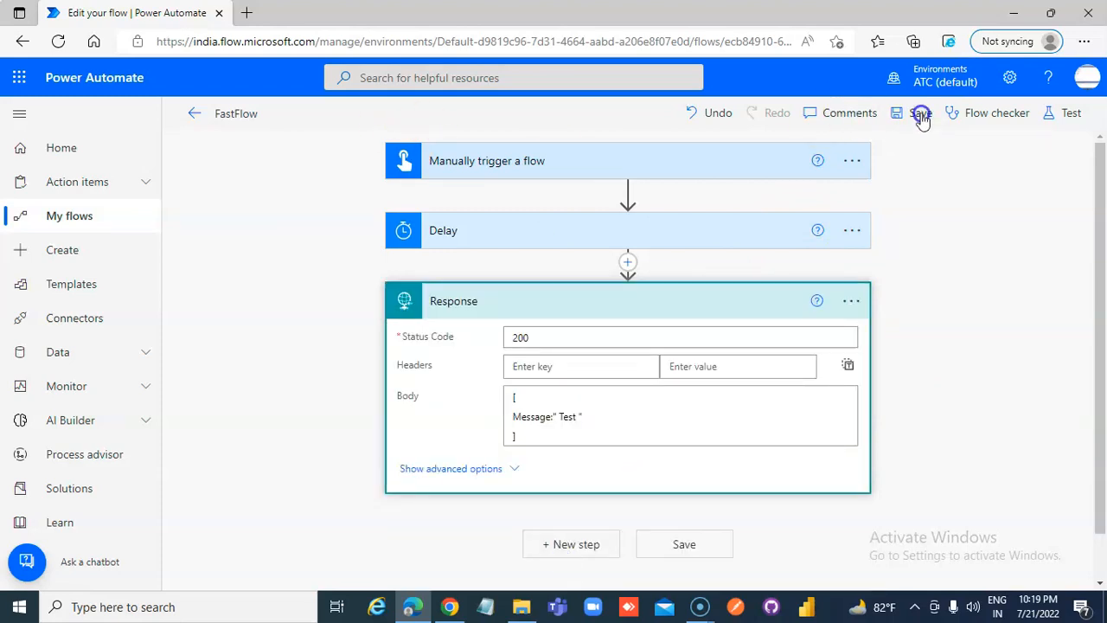
Save FastFlow with the asynchronous Response and launch another manual test run
{"action": "left_click", "coordinate": [917, 112]}
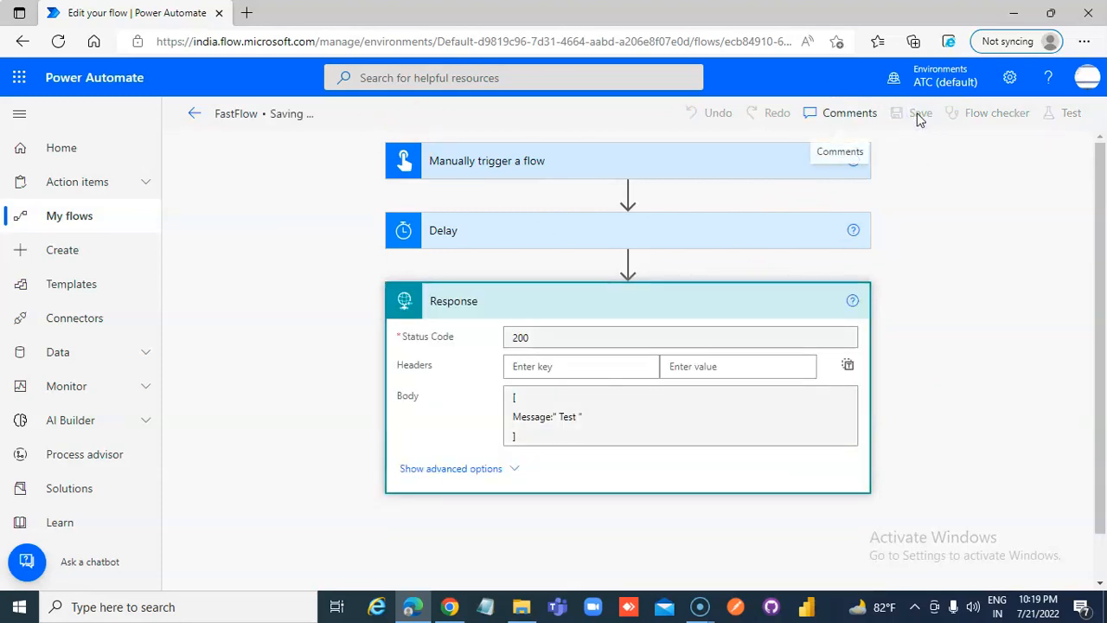
{"action": "left_click", "coordinate": [920, 115]}
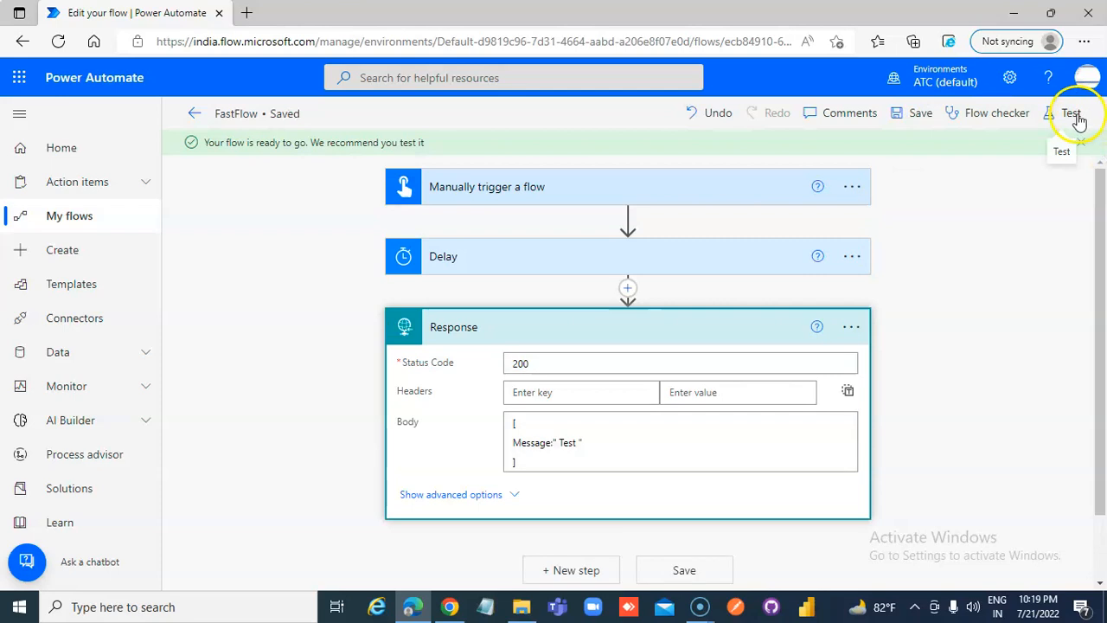
{"action": "left_click", "coordinate": [1081, 113]}
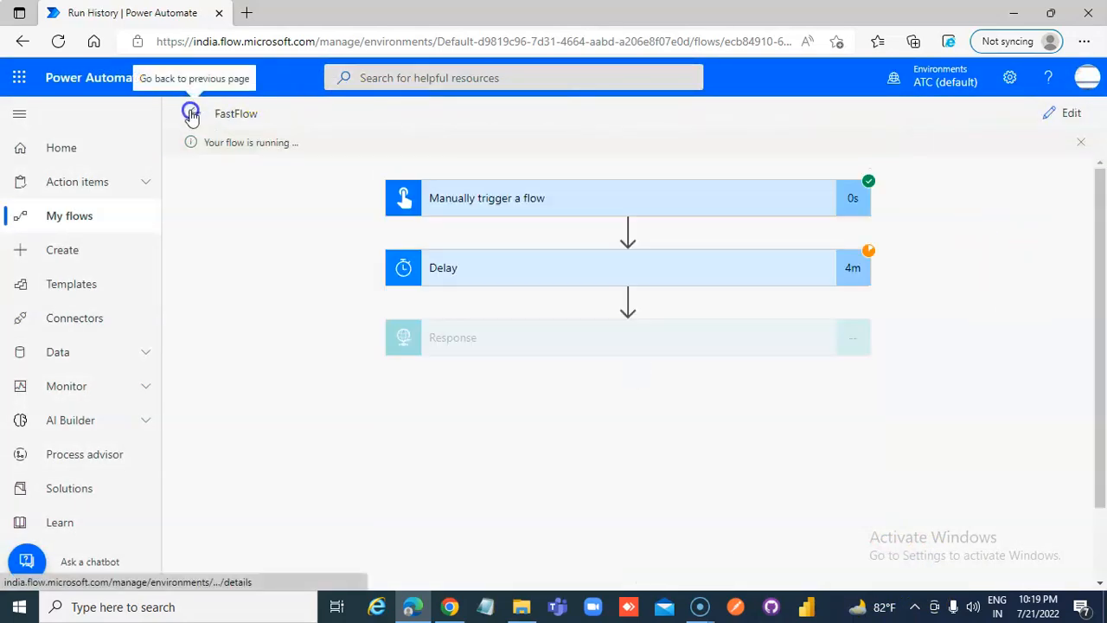
Go to FastFlow's All runs history and refresh the browser repeatedly to watch statuses
{"action": "left_click", "coordinate": [190, 115]}
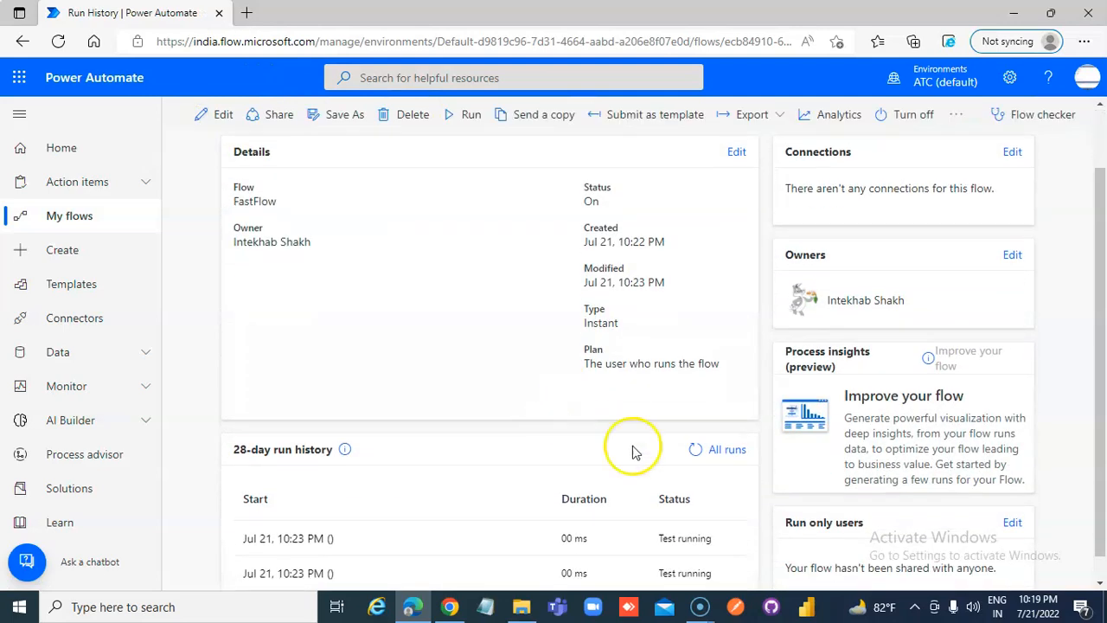
{"action": "left_click", "coordinate": [726, 450]}
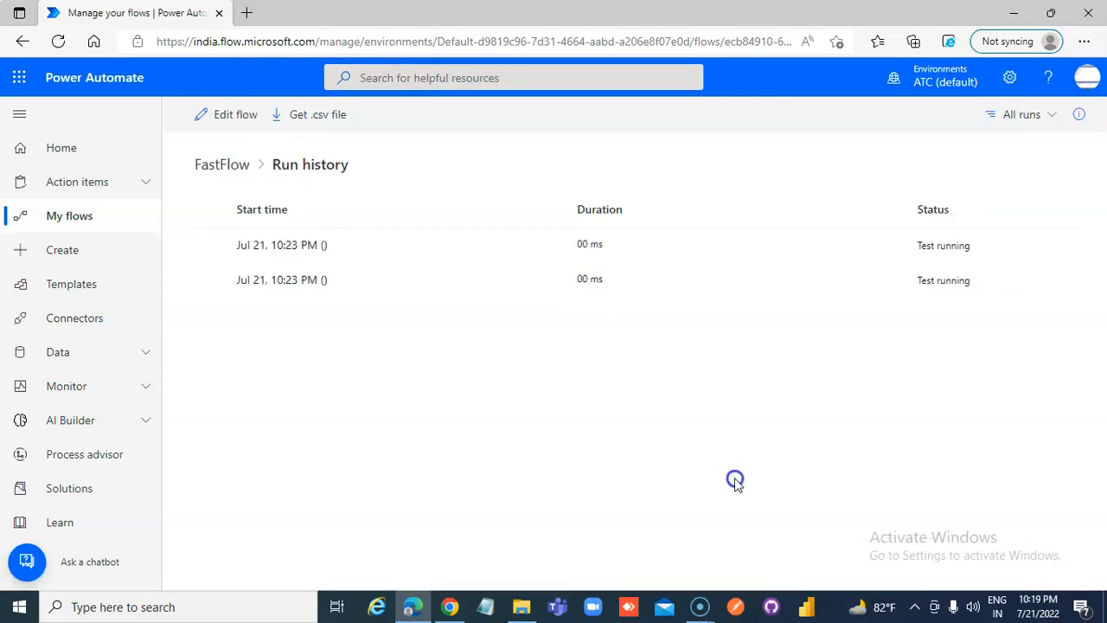
{"action": "left_click", "coordinate": [59, 41]}
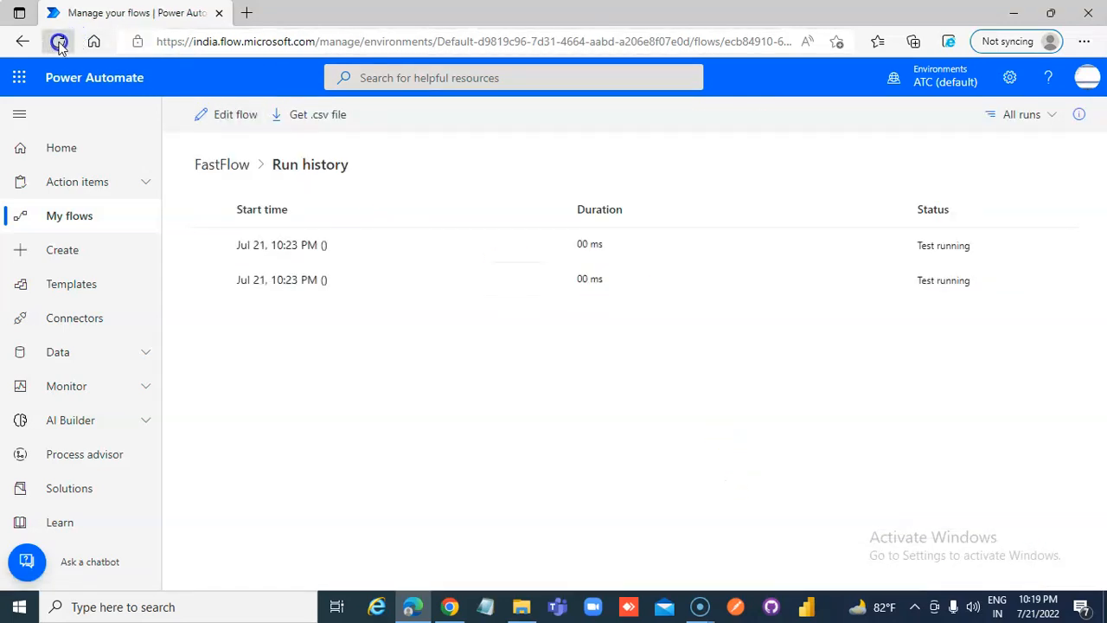
{"action": "left_click", "coordinate": [58, 41]}
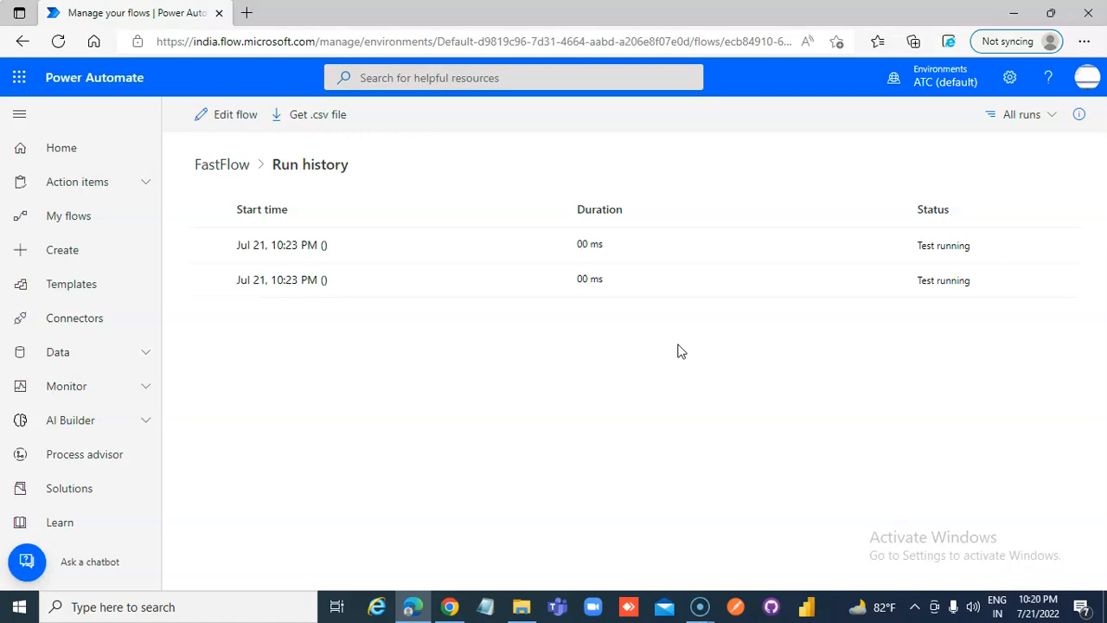
{"action": "left_click", "coordinate": [59, 41]}
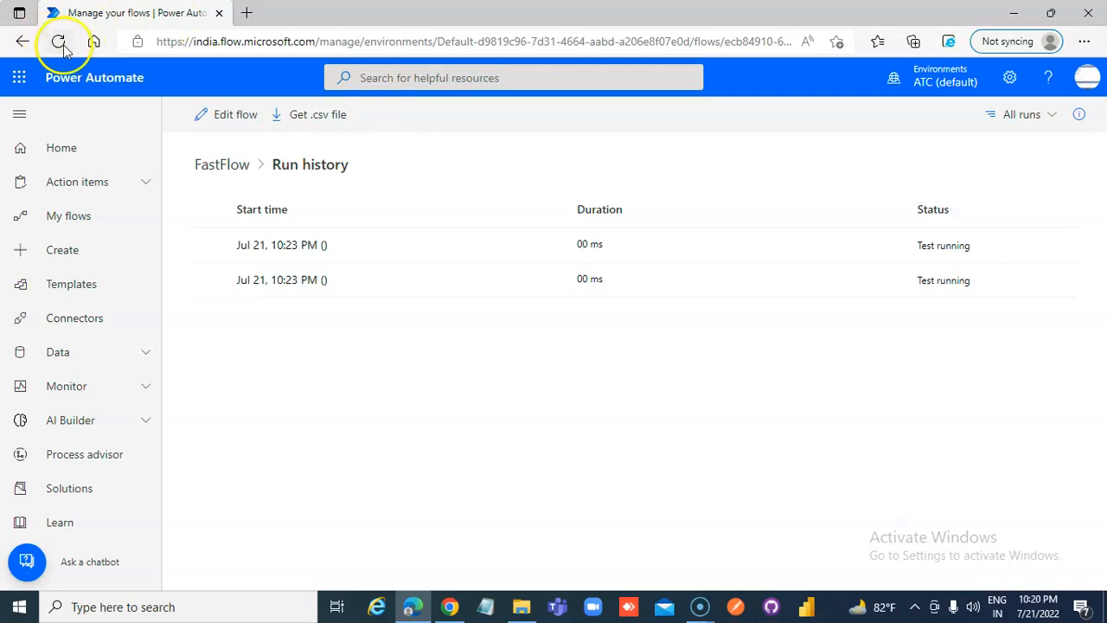
{"action": "left_click", "coordinate": [58, 42]}
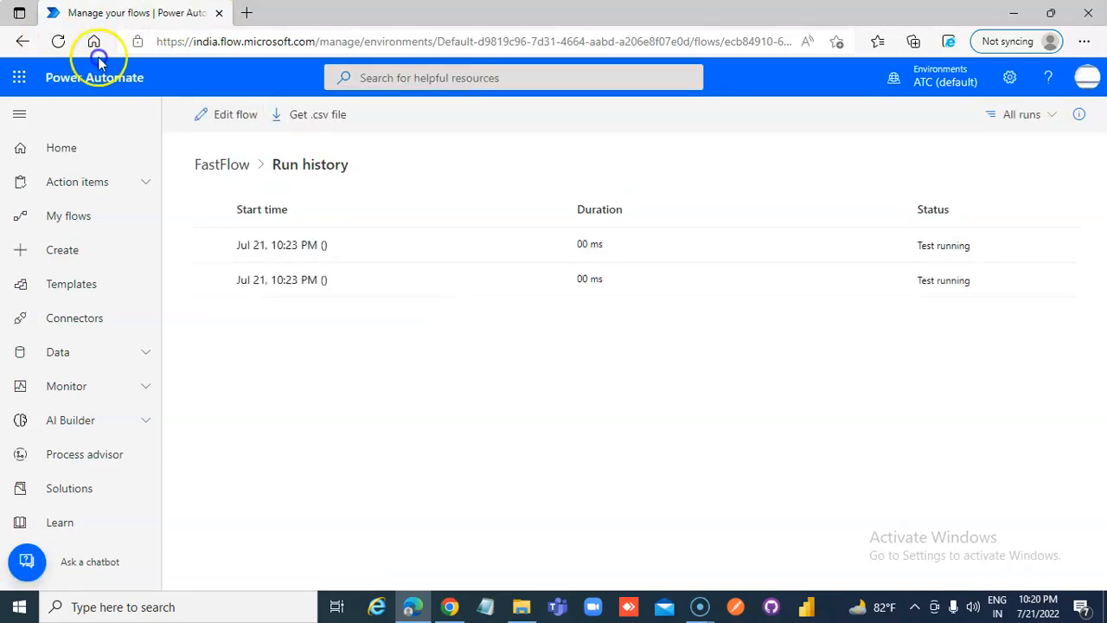
{"action": "left_click", "coordinate": [56, 42]}
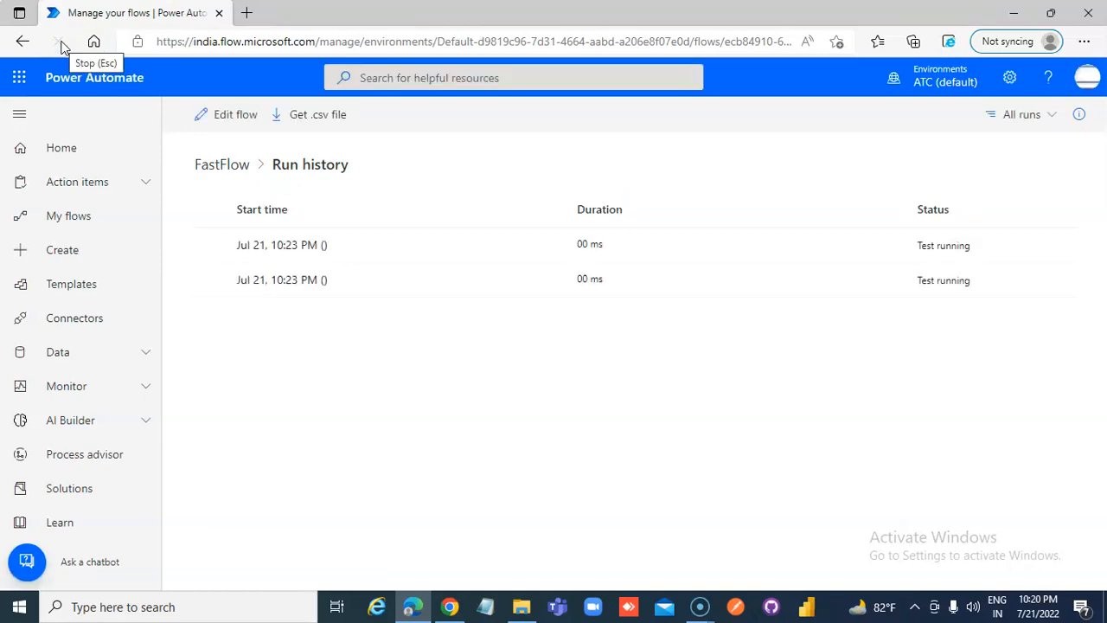
{"action": "mouse_move", "coordinate": [239, 169]}
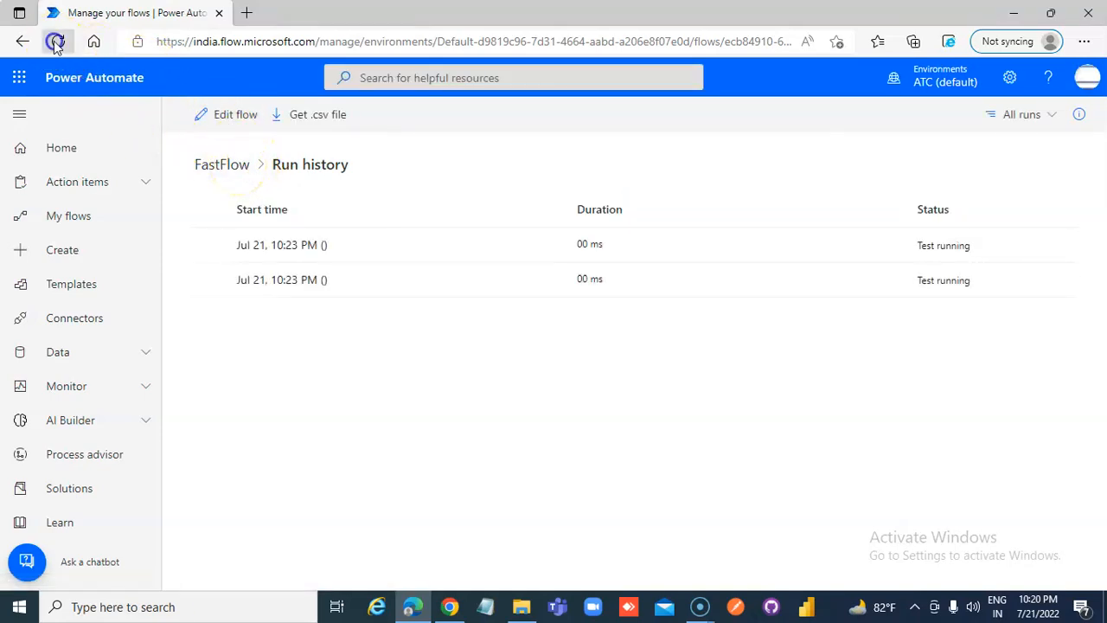
{"action": "left_click", "coordinate": [55, 42]}
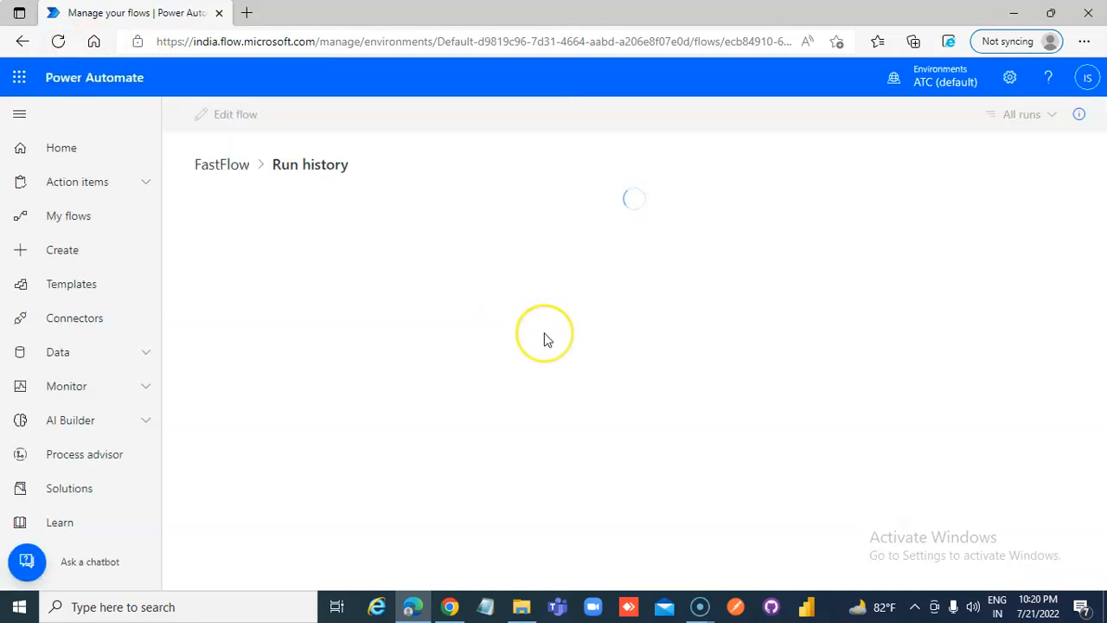
{"action": "left_click", "coordinate": [59, 42]}
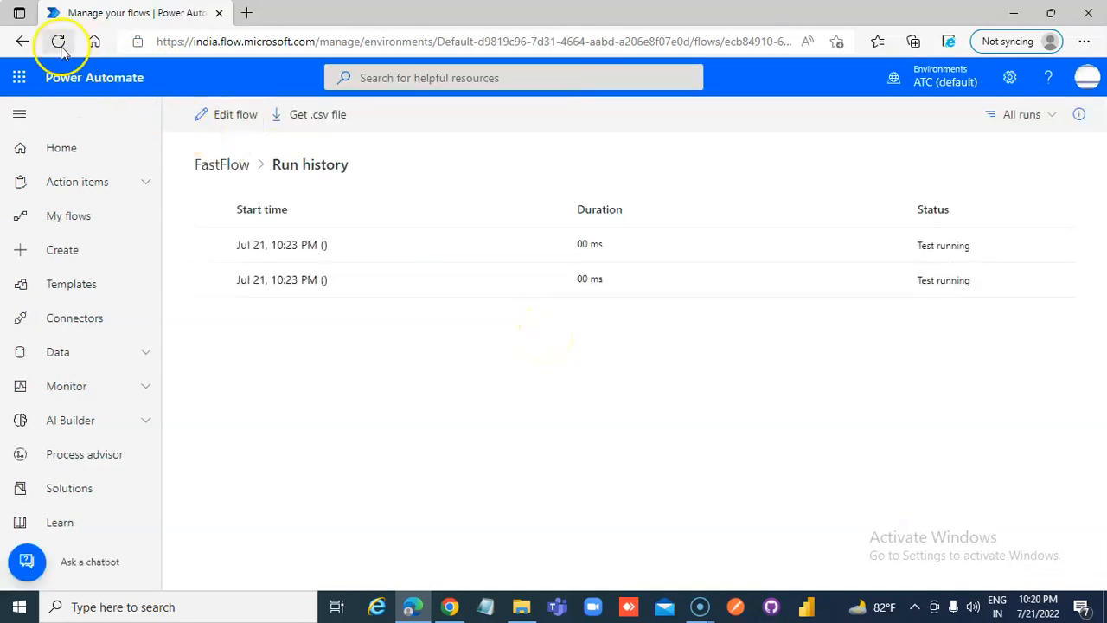
{"action": "left_click", "coordinate": [59, 42]}
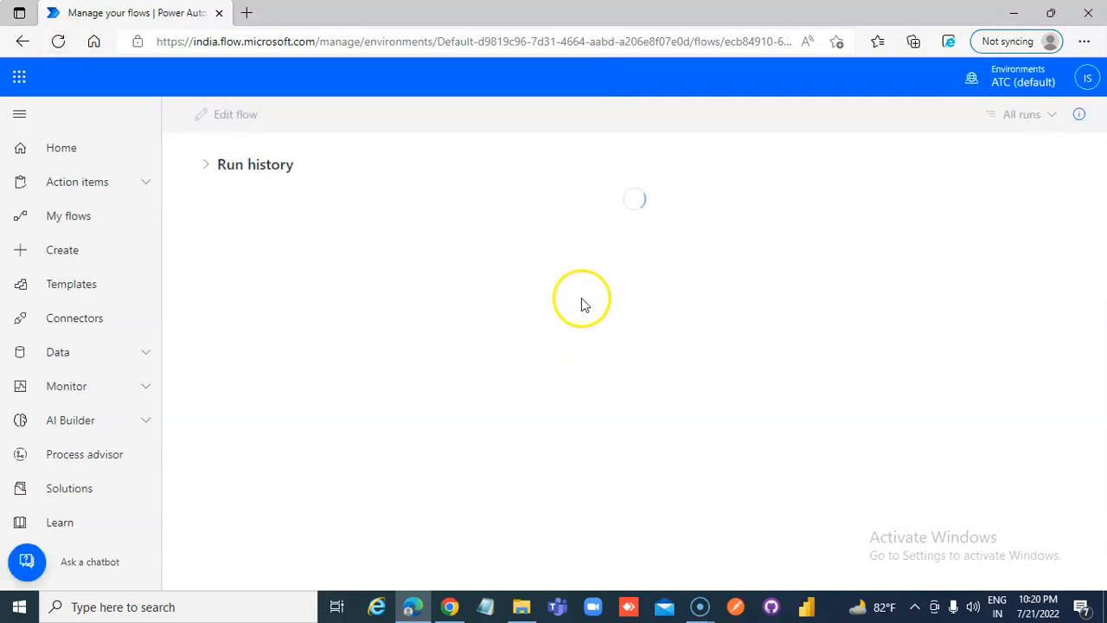
Select the second test run and keep refreshing while both runs still show as running
{"action": "left_click", "coordinate": [604, 280]}
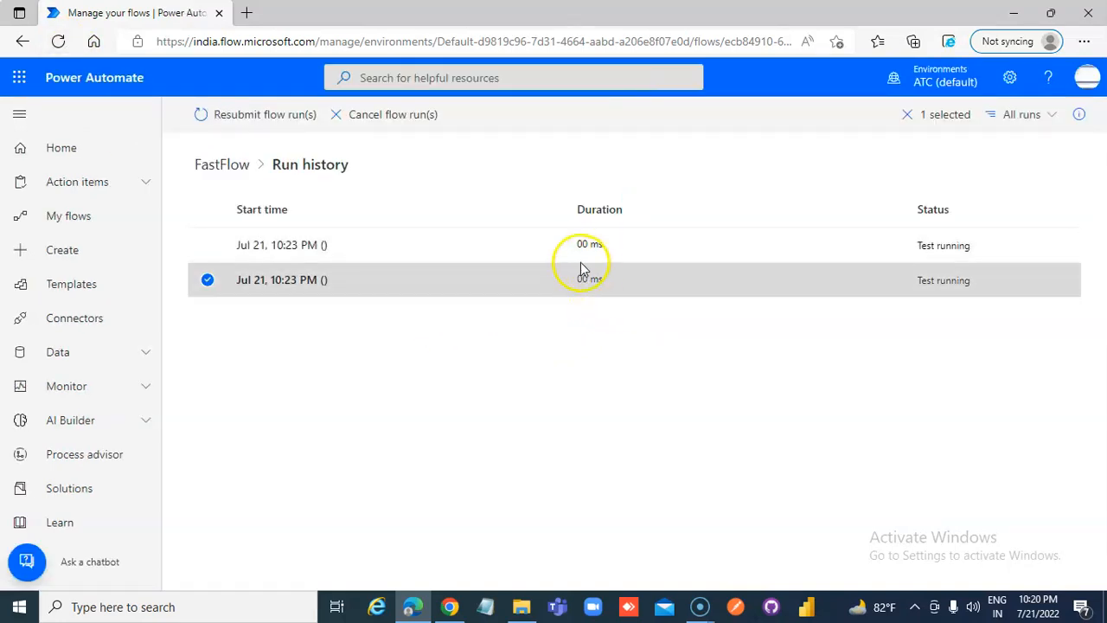
{"action": "mouse_move", "coordinate": [415, 256]}
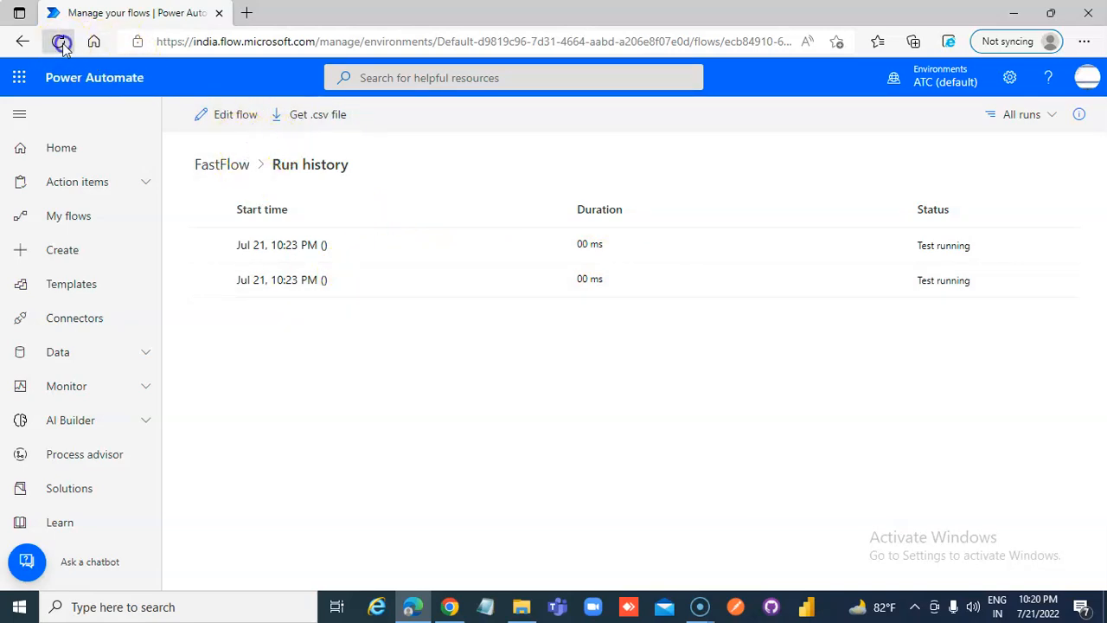
{"action": "left_click", "coordinate": [59, 41]}
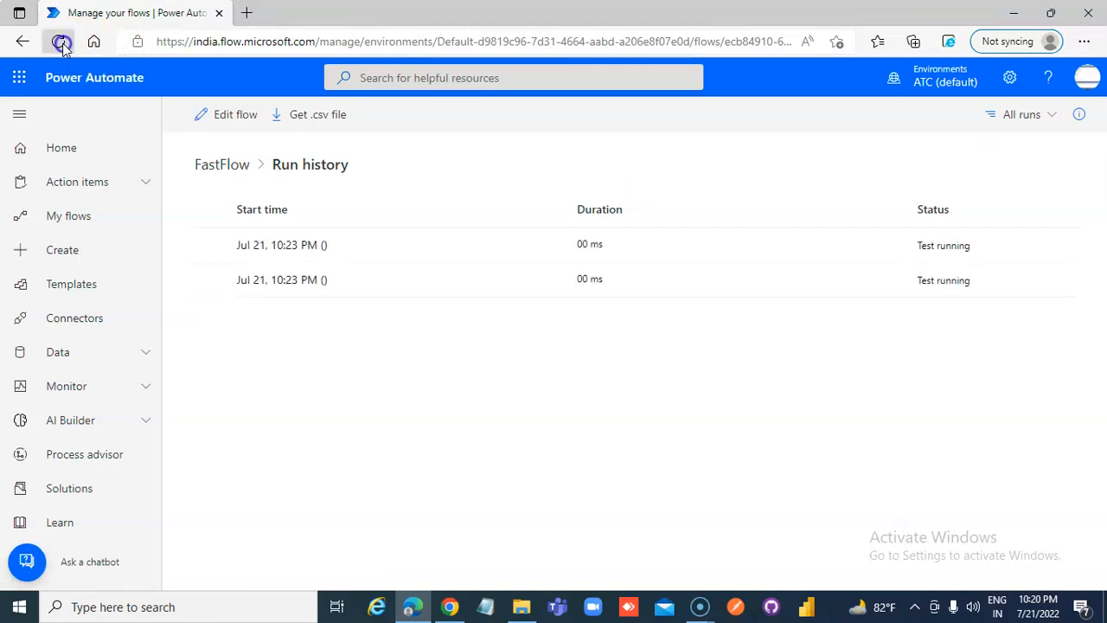
{"action": "left_click", "coordinate": [59, 42]}
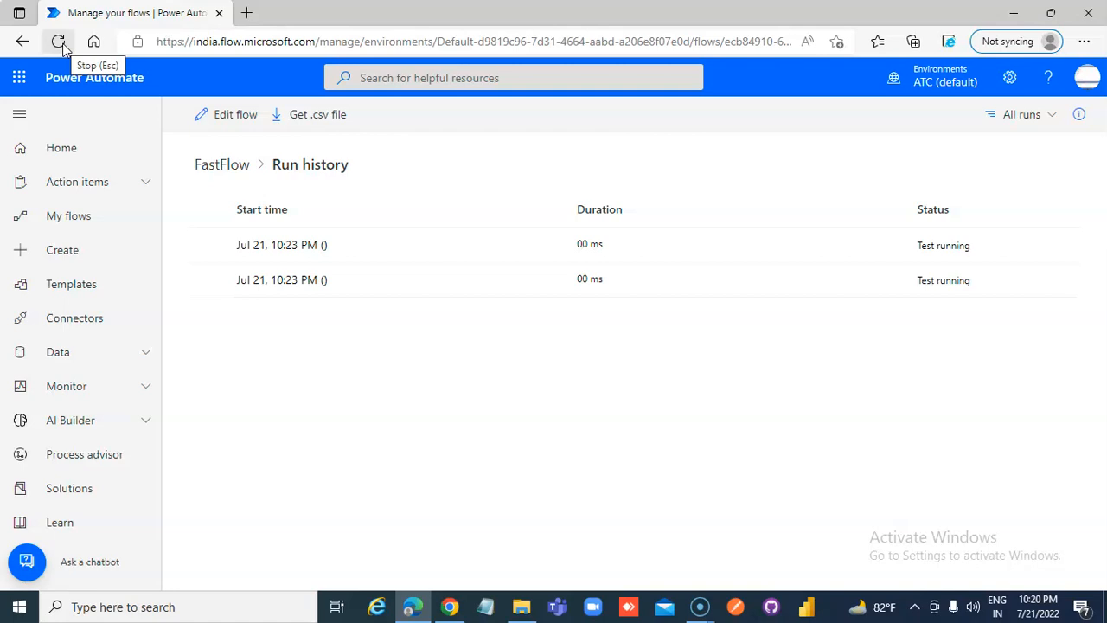
{"action": "left_click", "coordinate": [59, 40]}
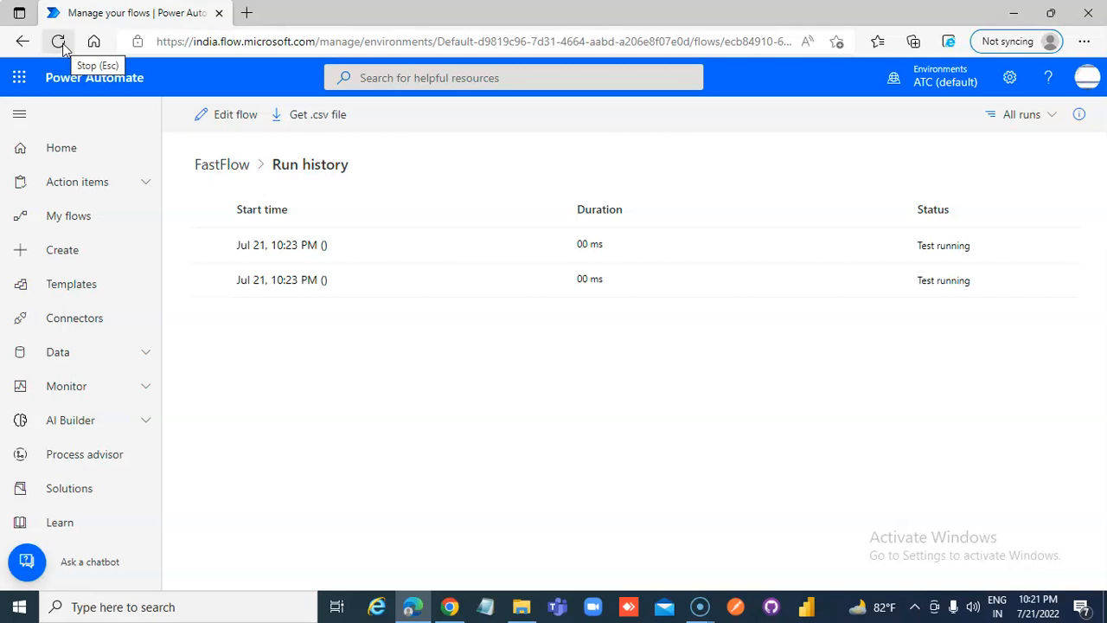
{"action": "left_click", "coordinate": [58, 41]}
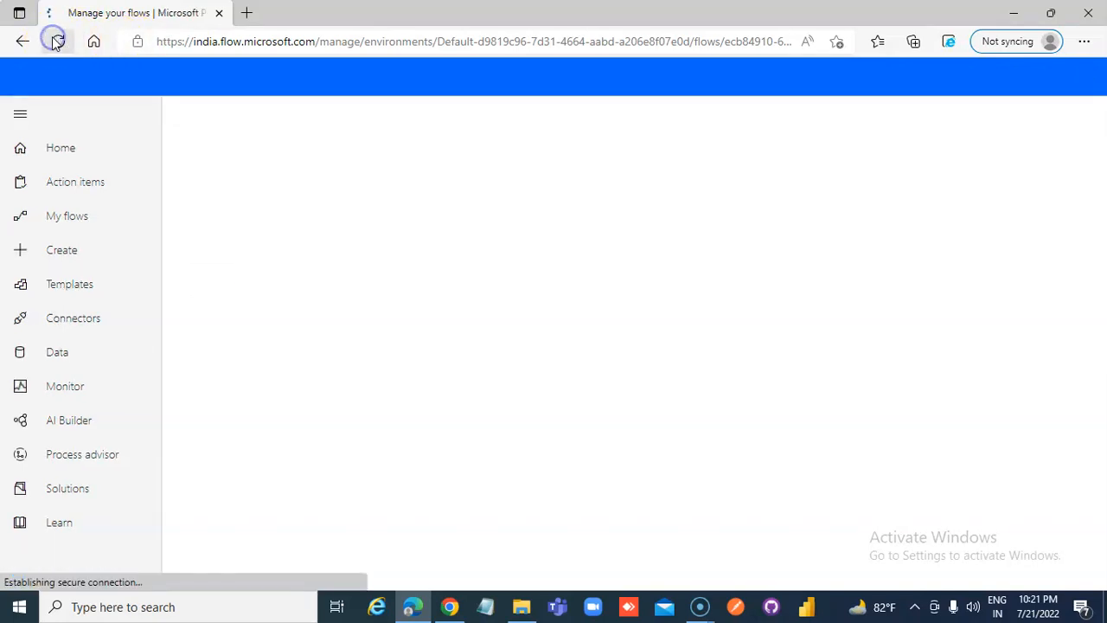
{"action": "left_click", "coordinate": [56, 42]}
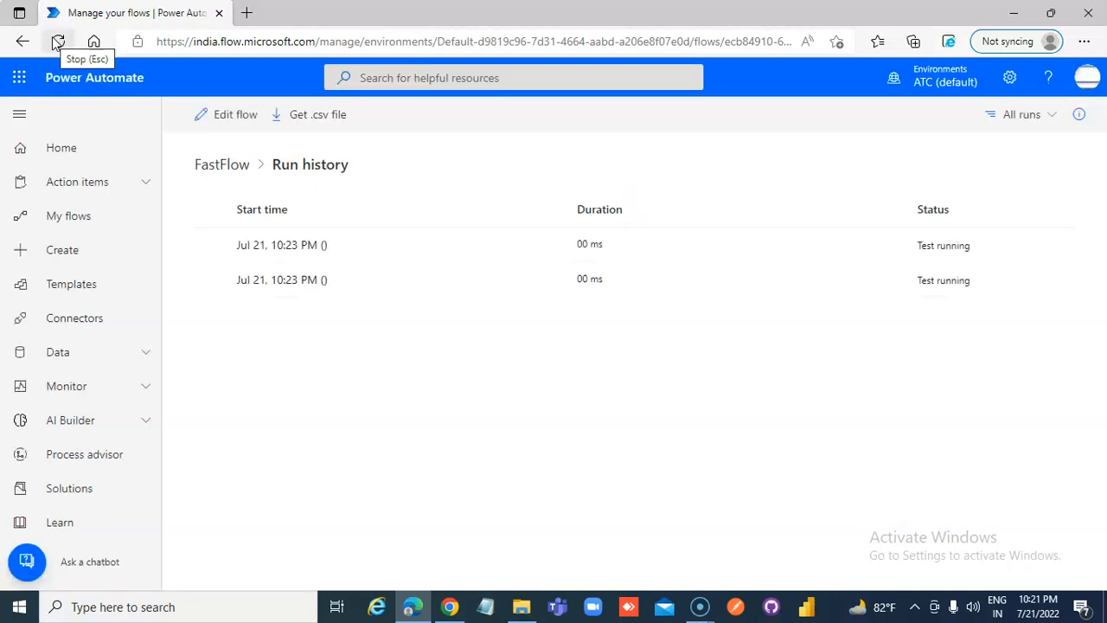
{"action": "left_click", "coordinate": [57, 42]}
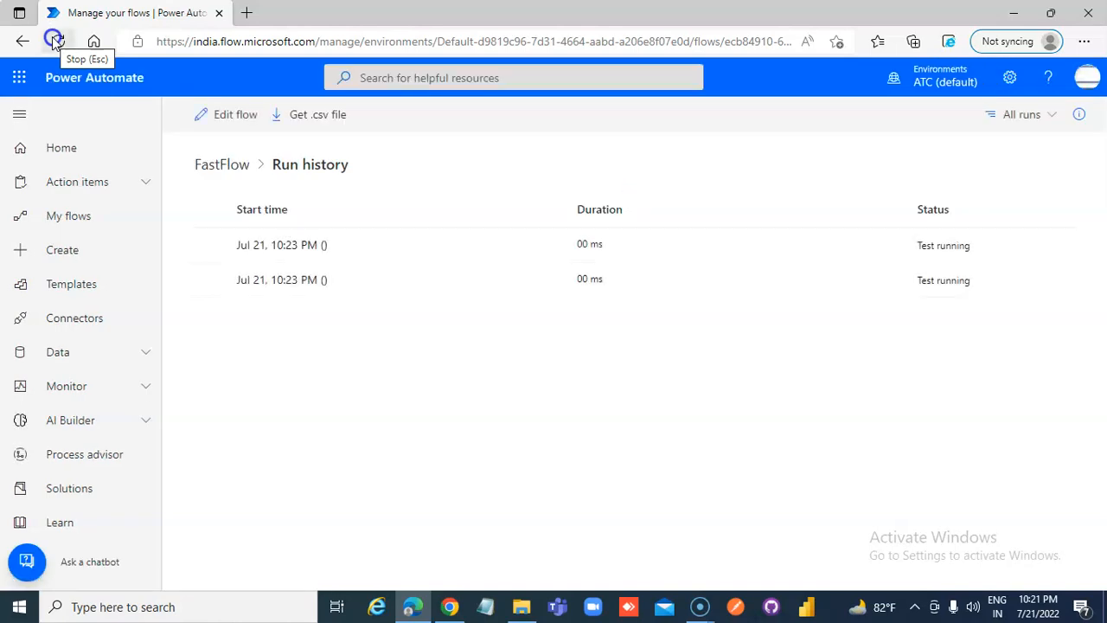
{"action": "left_click", "coordinate": [54, 42]}
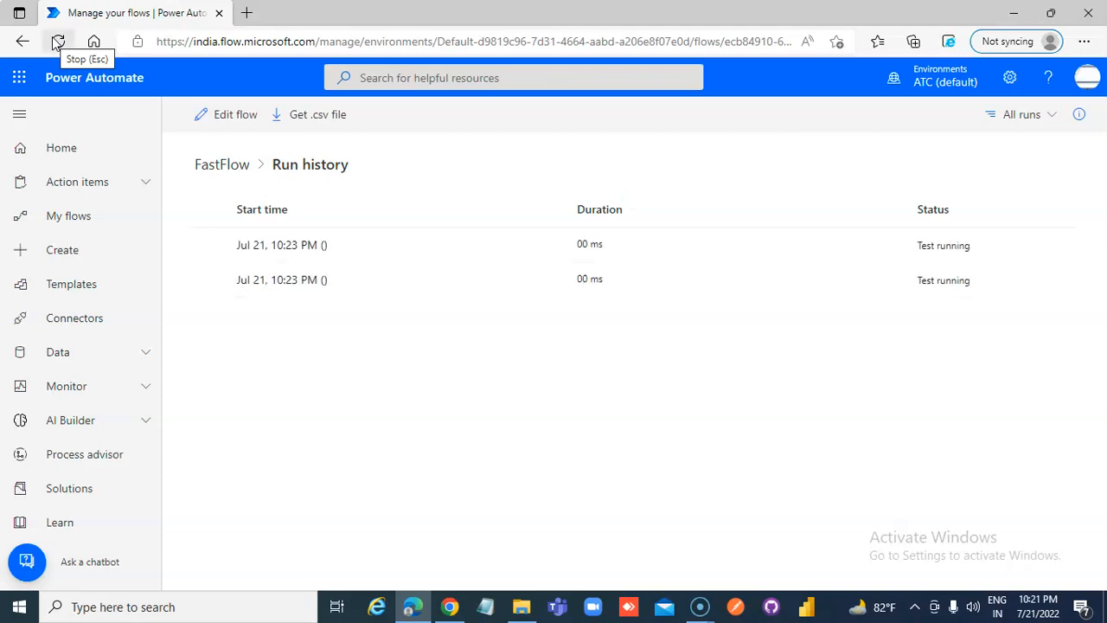
{"action": "left_click", "coordinate": [59, 41]}
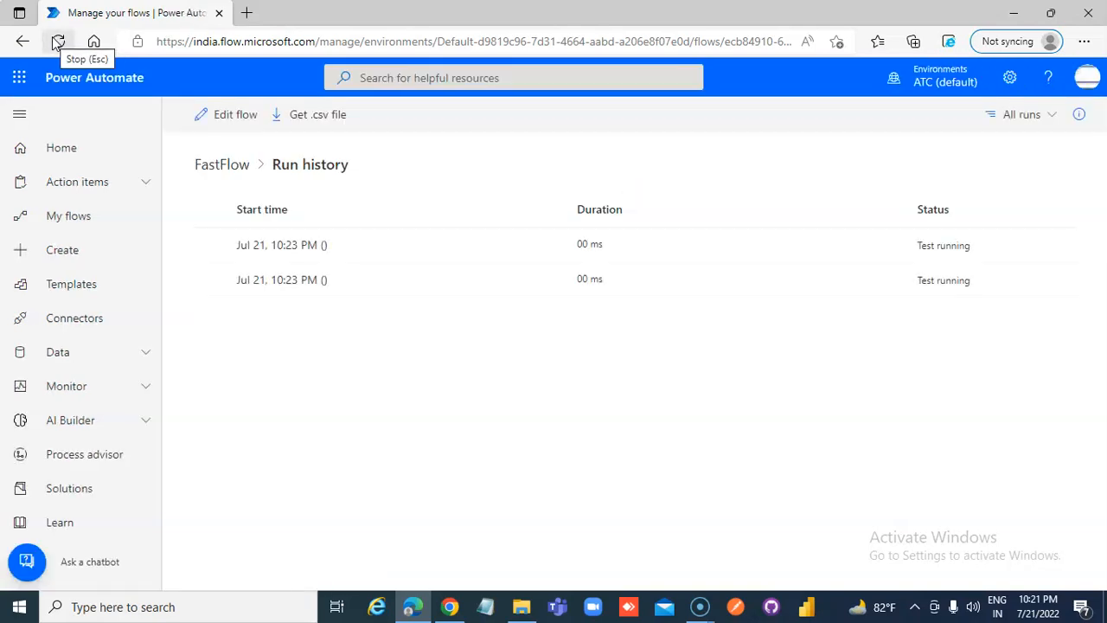
{"action": "left_click", "coordinate": [61, 42]}
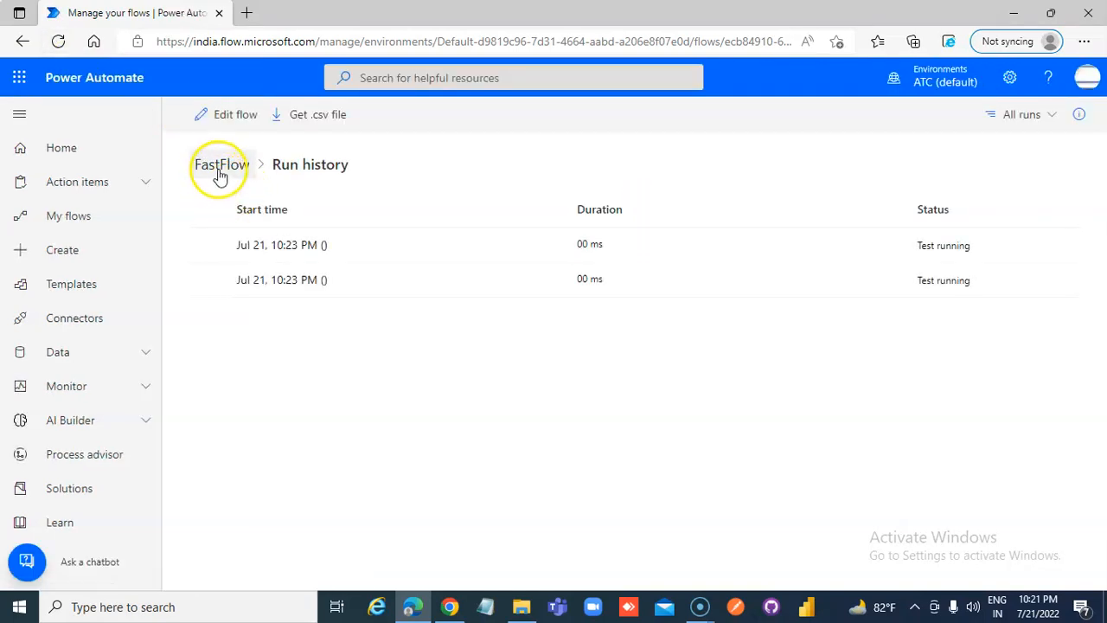
Open the first run from the details page to see its Delay in progress, then go back
{"action": "left_click", "coordinate": [222, 165]}
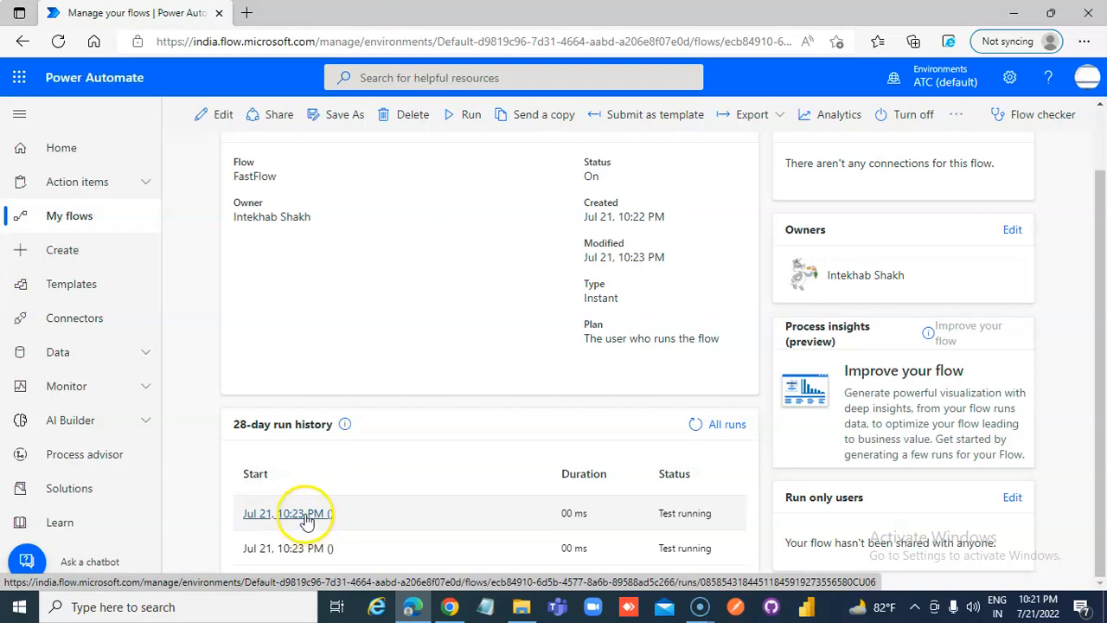
{"action": "left_click", "coordinate": [288, 512]}
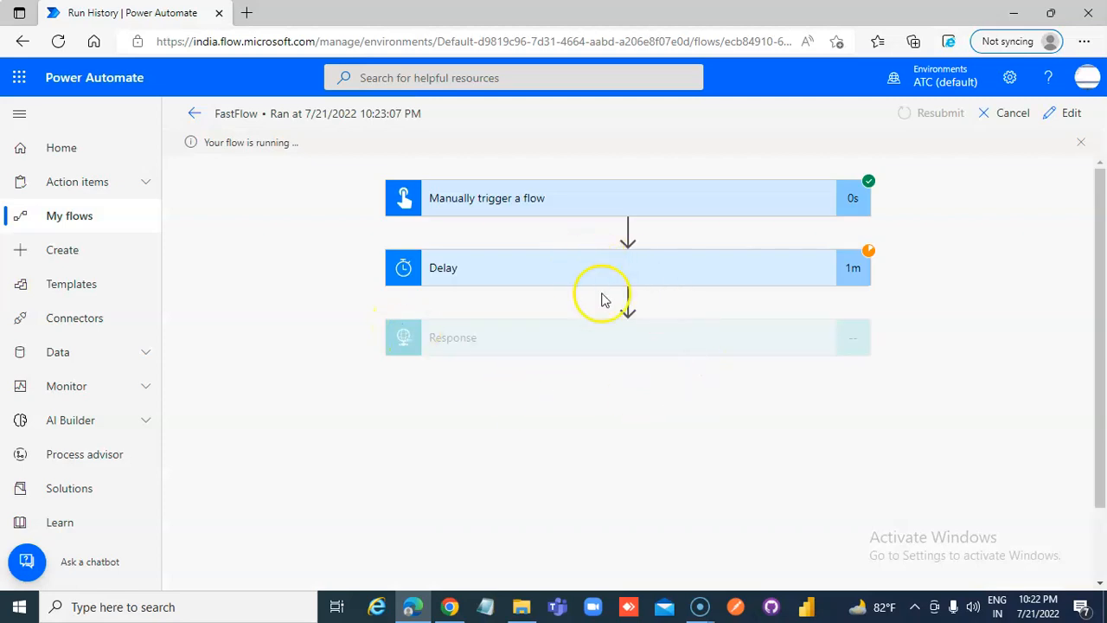
{"action": "left_click", "coordinate": [195, 114]}
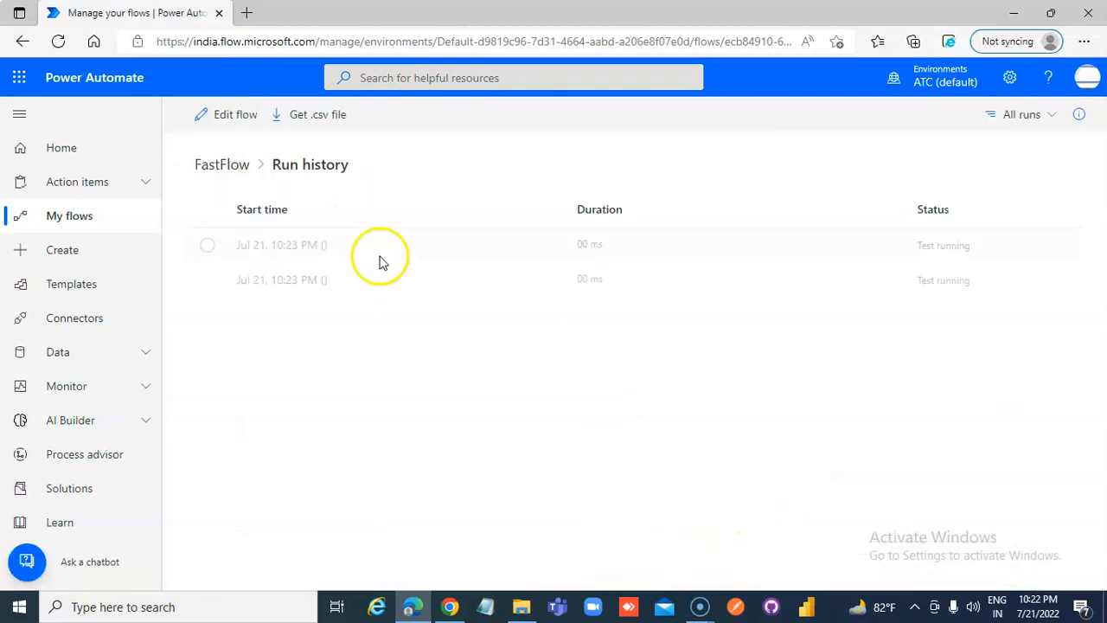
Refresh the run history several times while both test runs remain running
{"action": "left_click", "coordinate": [55, 41]}
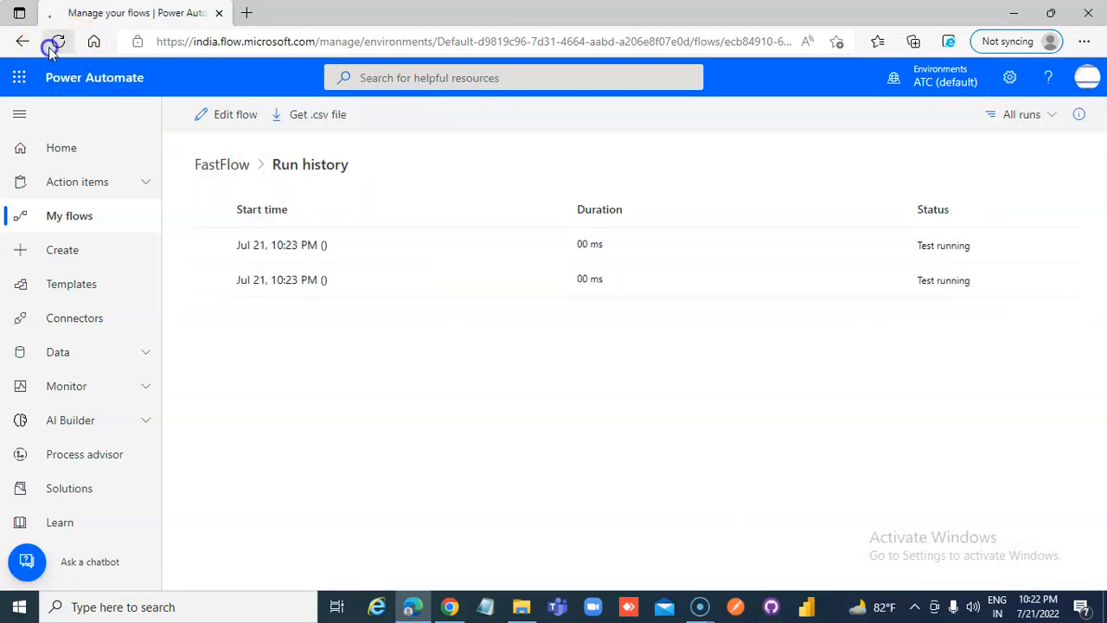
{"action": "left_click", "coordinate": [57, 41]}
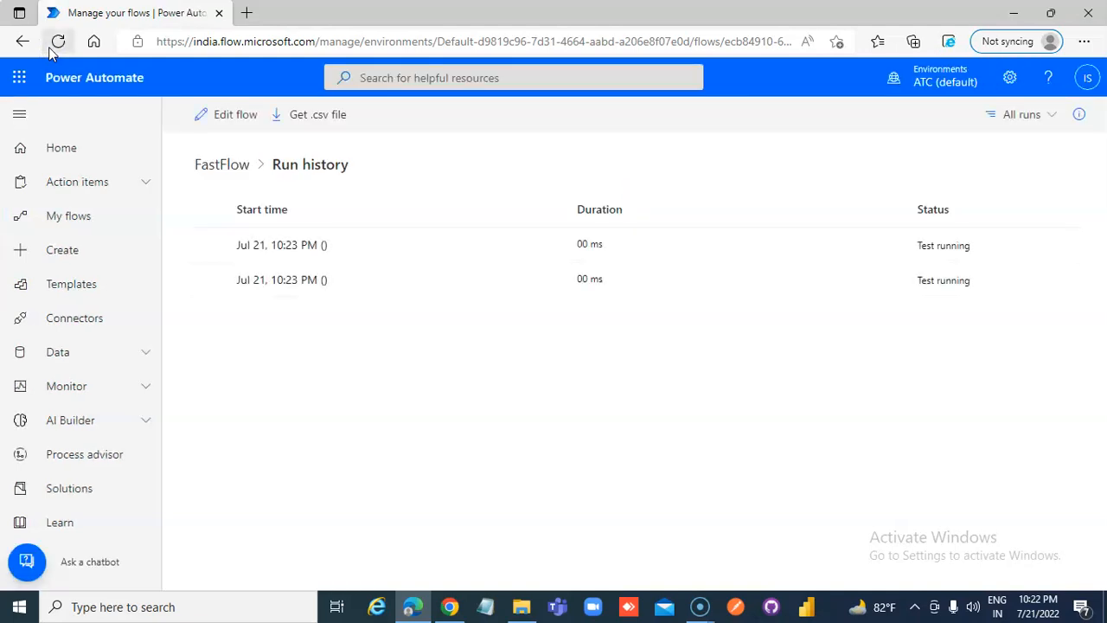
{"action": "left_click", "coordinate": [56, 41]}
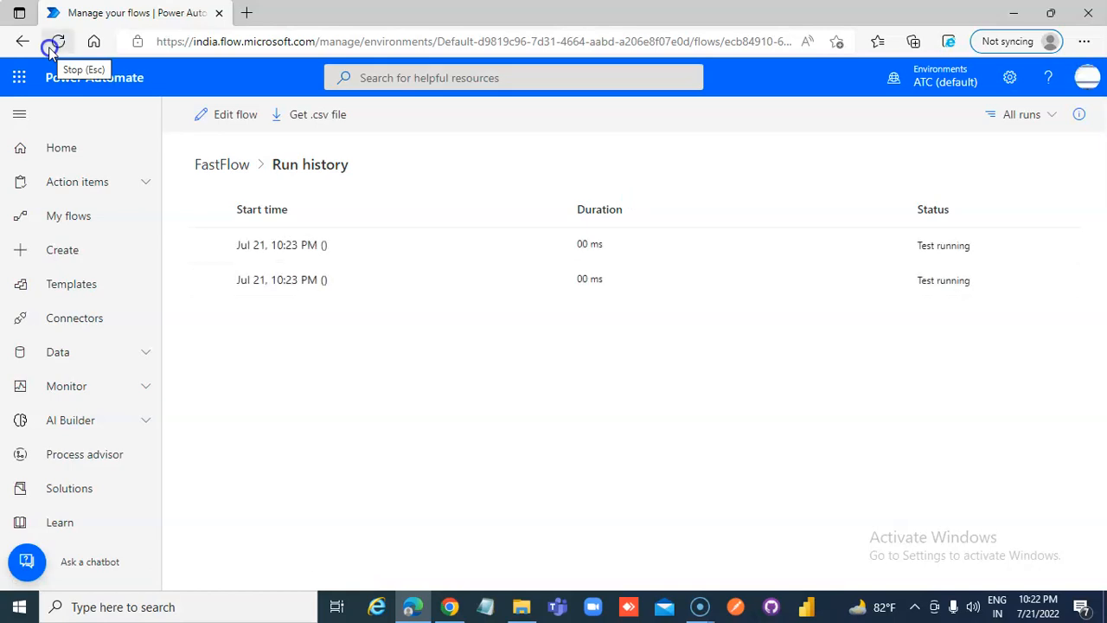
{"action": "left_click", "coordinate": [57, 41]}
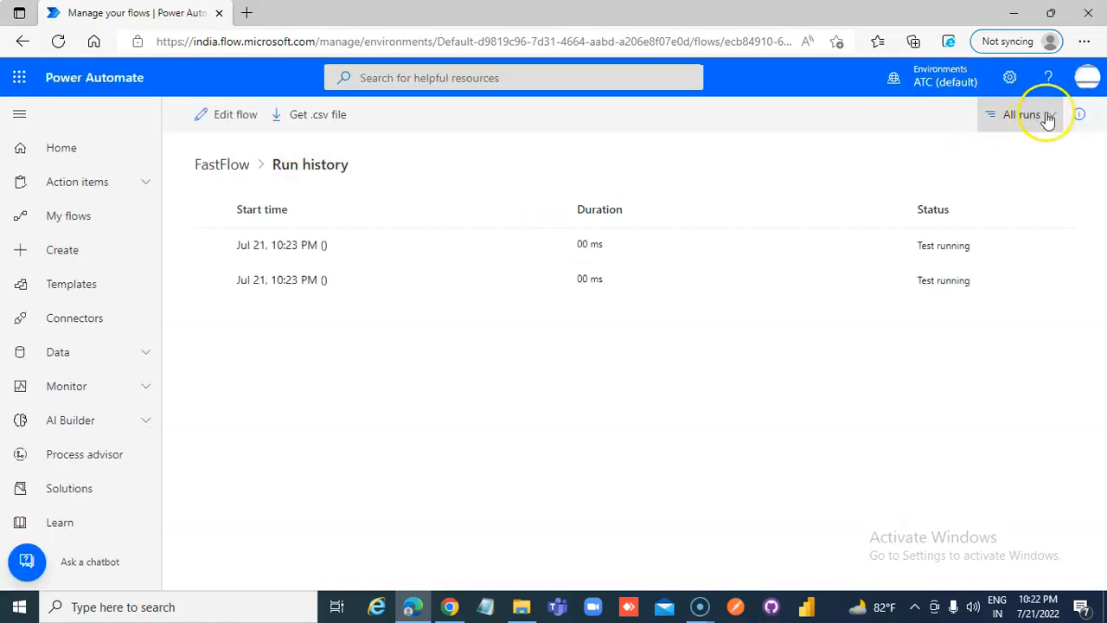
{"action": "left_click", "coordinate": [1026, 114]}
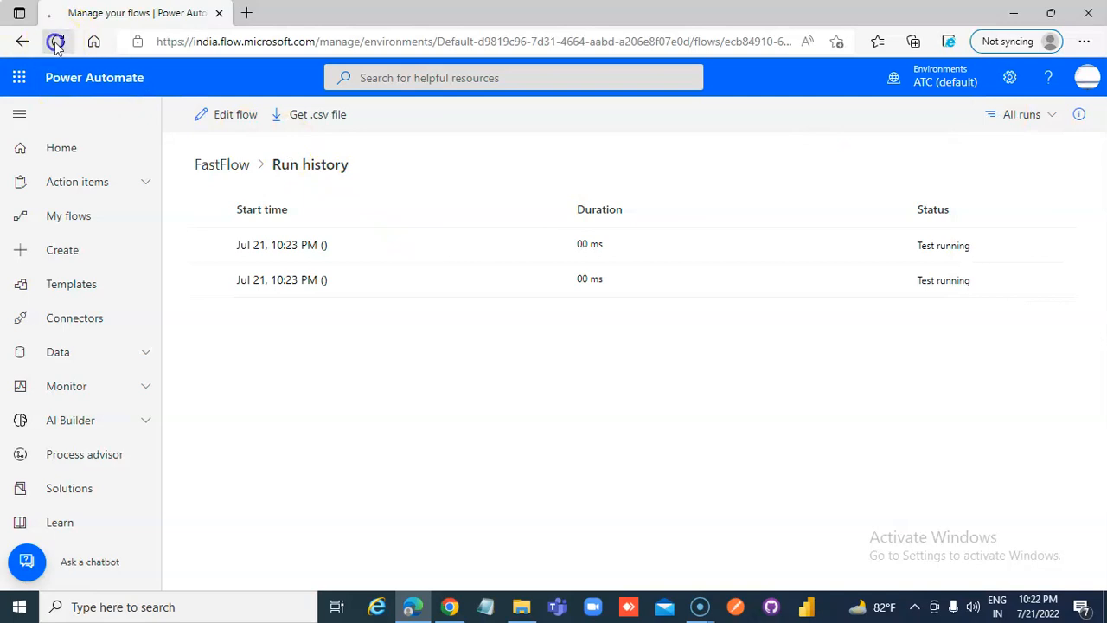
Keep refreshing until one run's status changes to Test failed after 4 minutes
{"action": "left_click", "coordinate": [56, 41]}
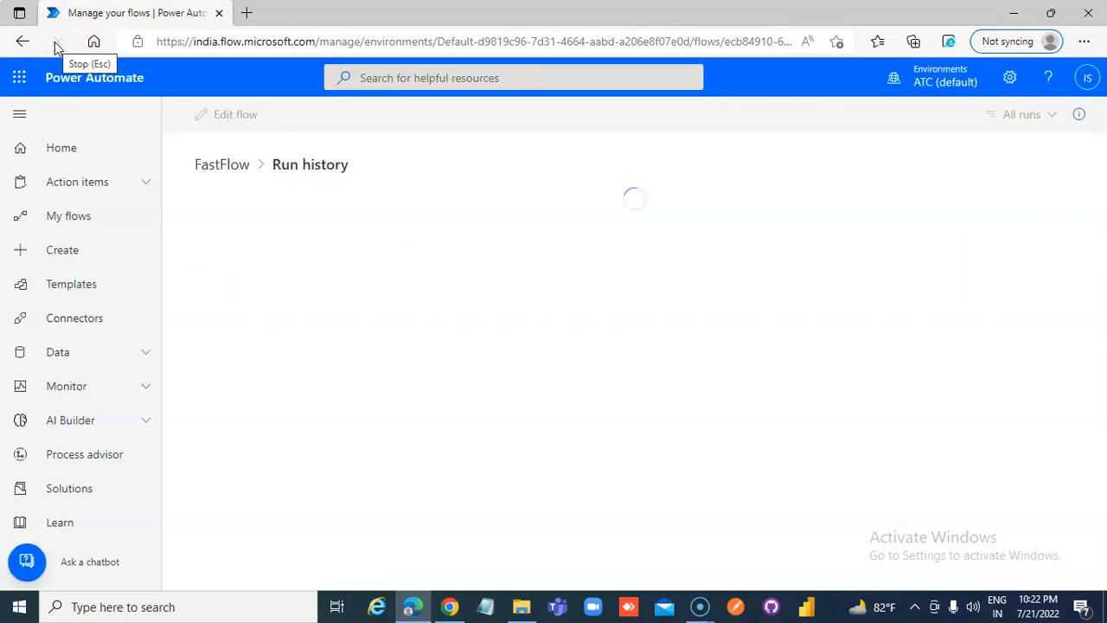
{"action": "left_click", "coordinate": [57, 42]}
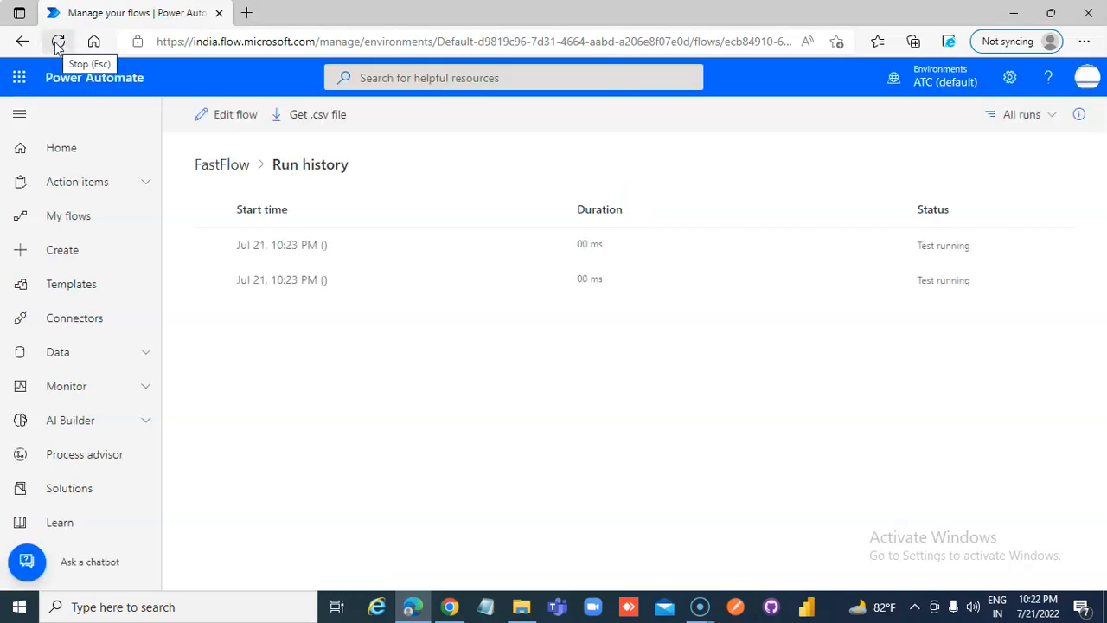
{"action": "left_click", "coordinate": [62, 41]}
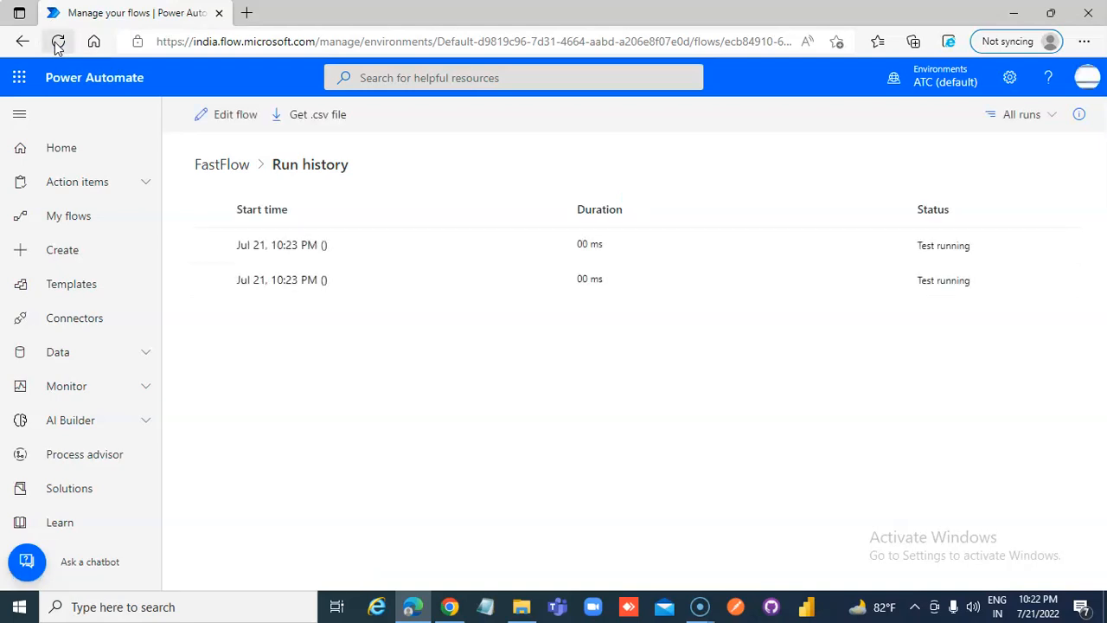
{"action": "left_click", "coordinate": [62, 41]}
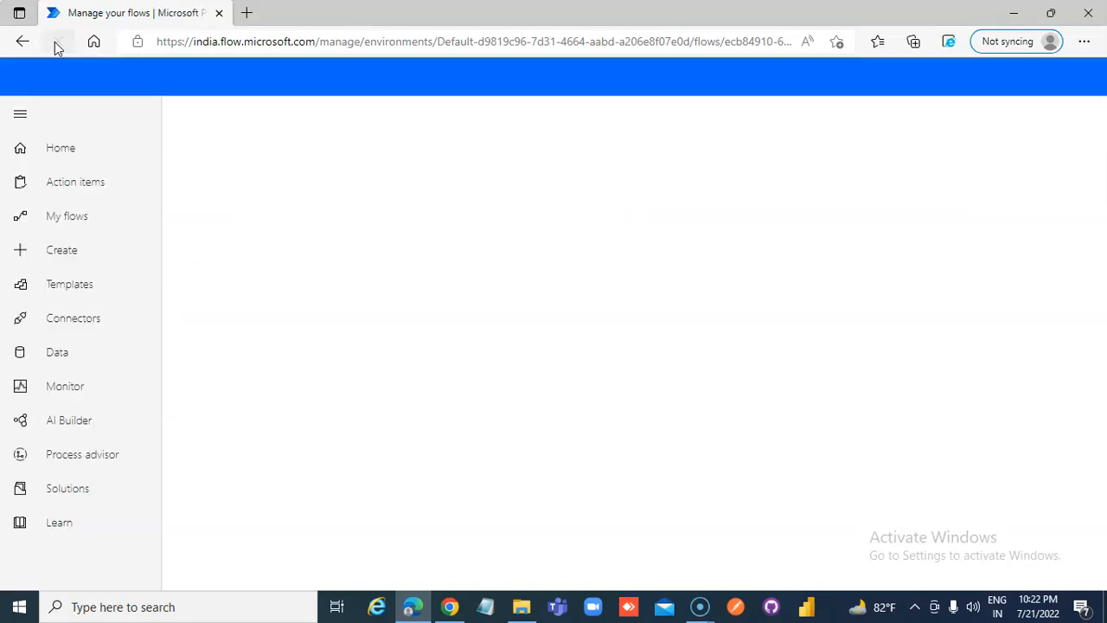
{"action": "left_click", "coordinate": [59, 42]}
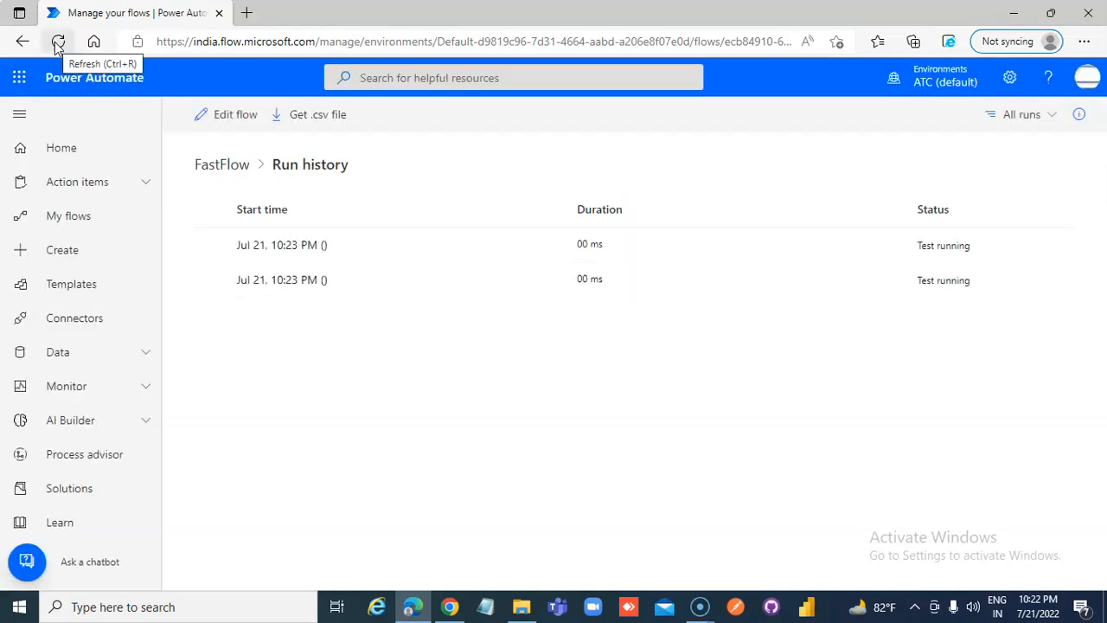
{"action": "left_click", "coordinate": [59, 42]}
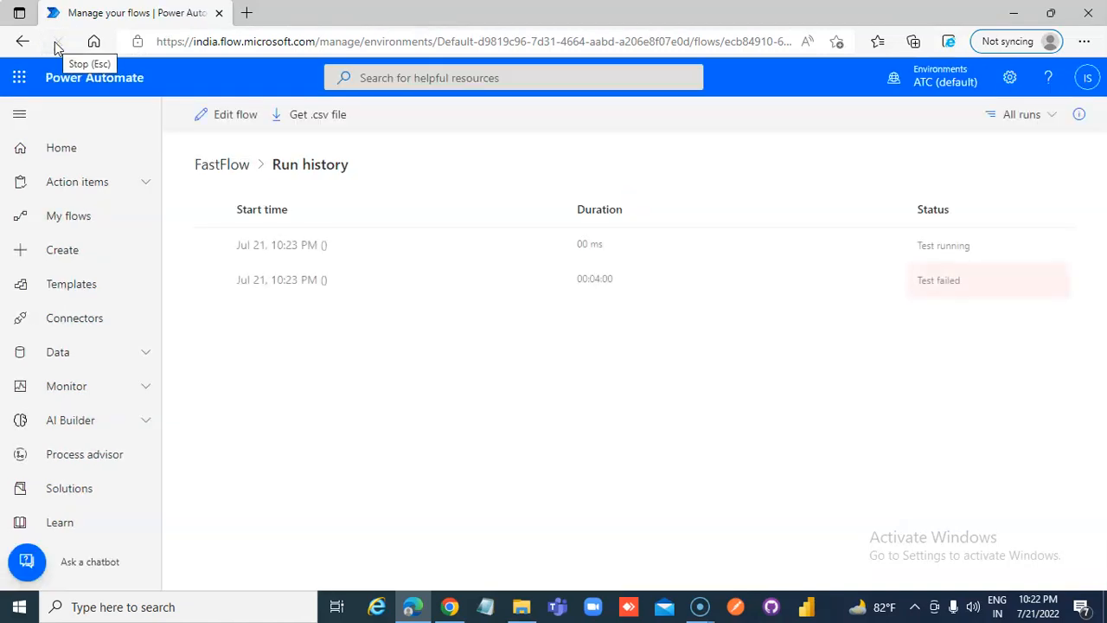
{"action": "mouse_move", "coordinate": [610, 298]}
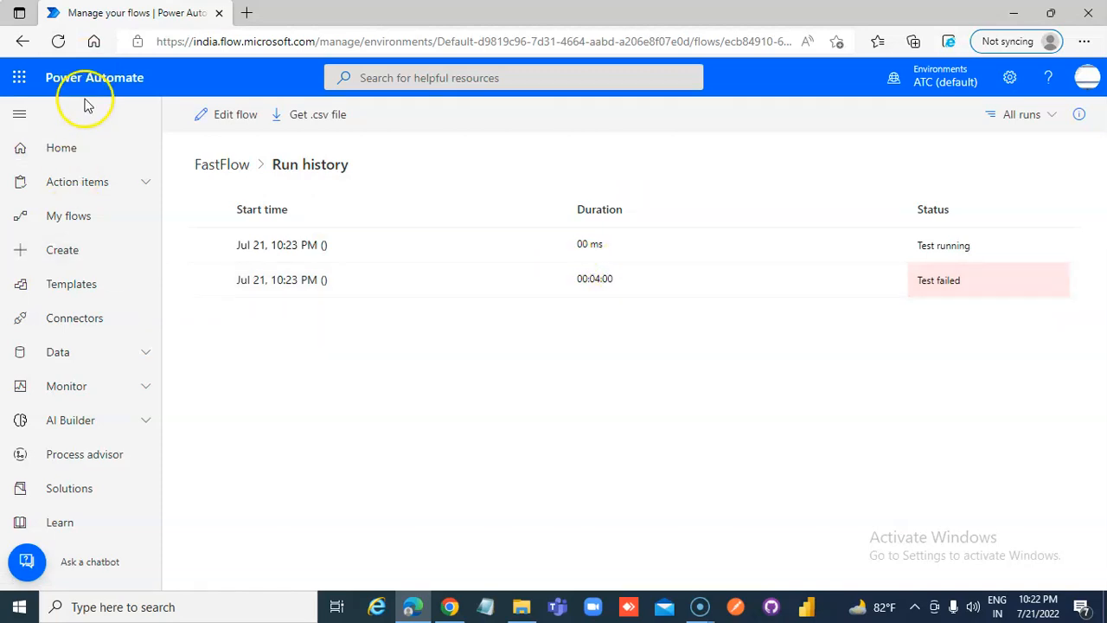
{"action": "left_click", "coordinate": [59, 41]}
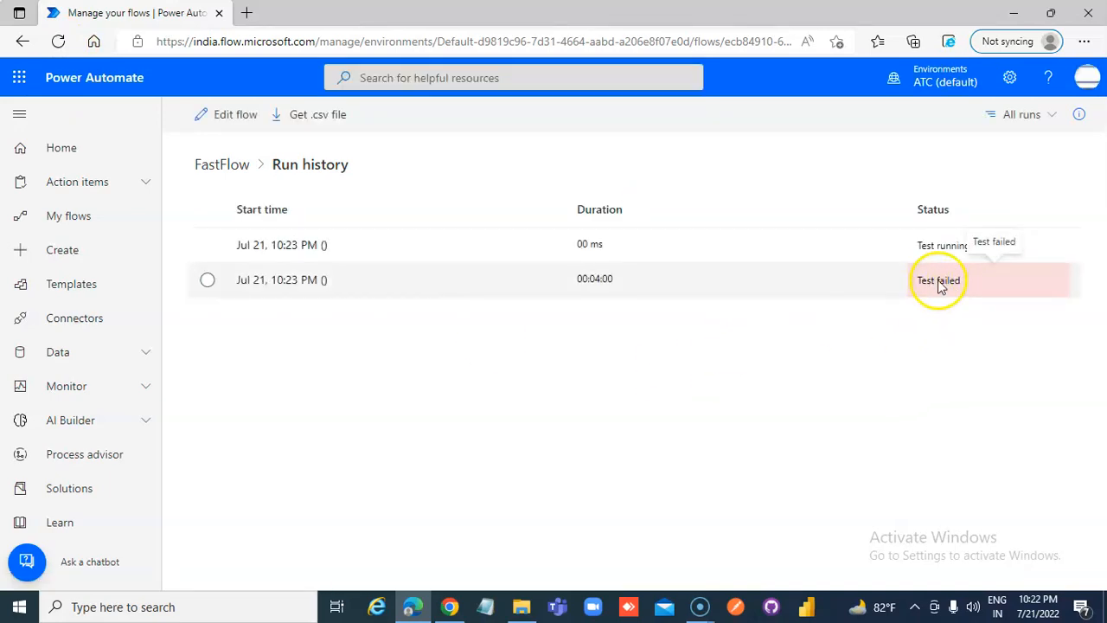
{"action": "left_click", "coordinate": [938, 280]}
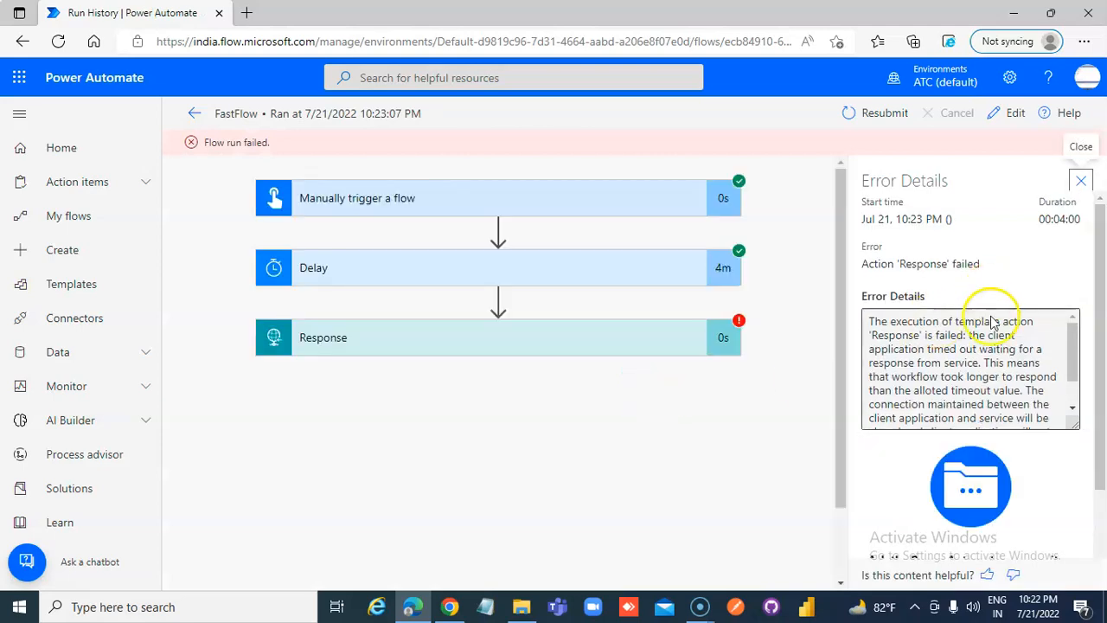
{"action": "mouse_move", "coordinate": [1024, 346]}
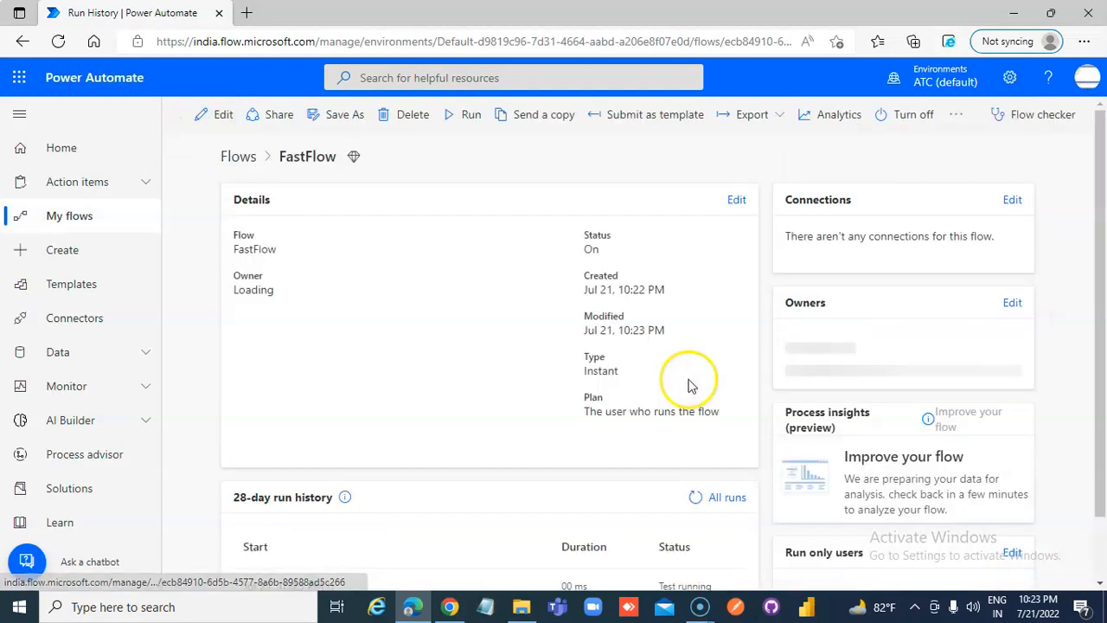
{"action": "left_click", "coordinate": [727, 498]}
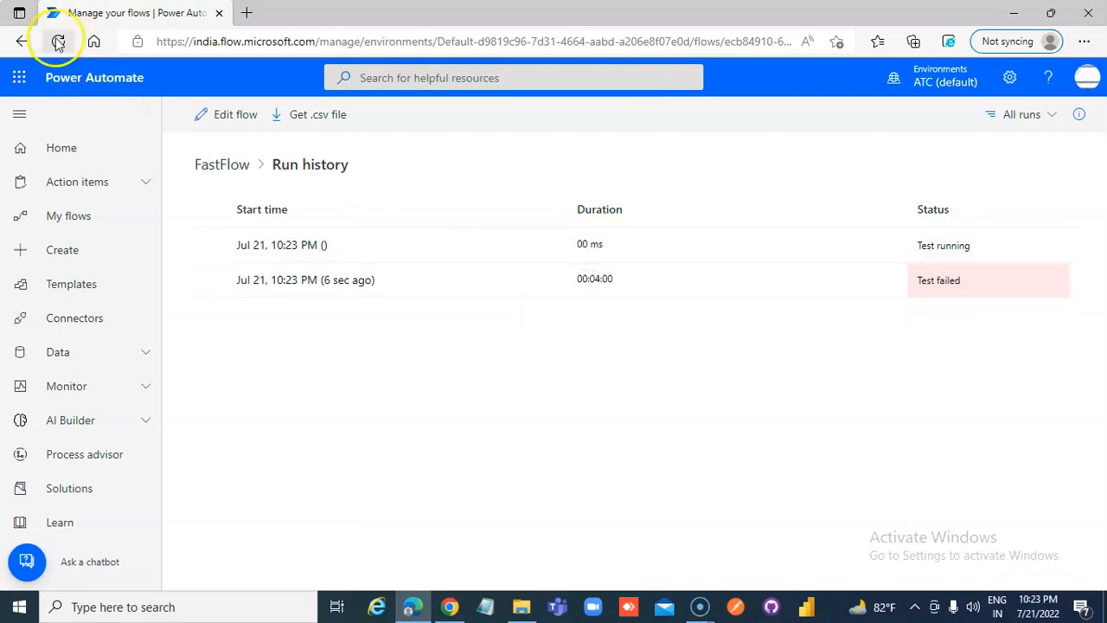
Refresh, open the failed run and expand Response to reveal the ActionResponseTimedOut error
{"action": "left_click", "coordinate": [58, 42]}
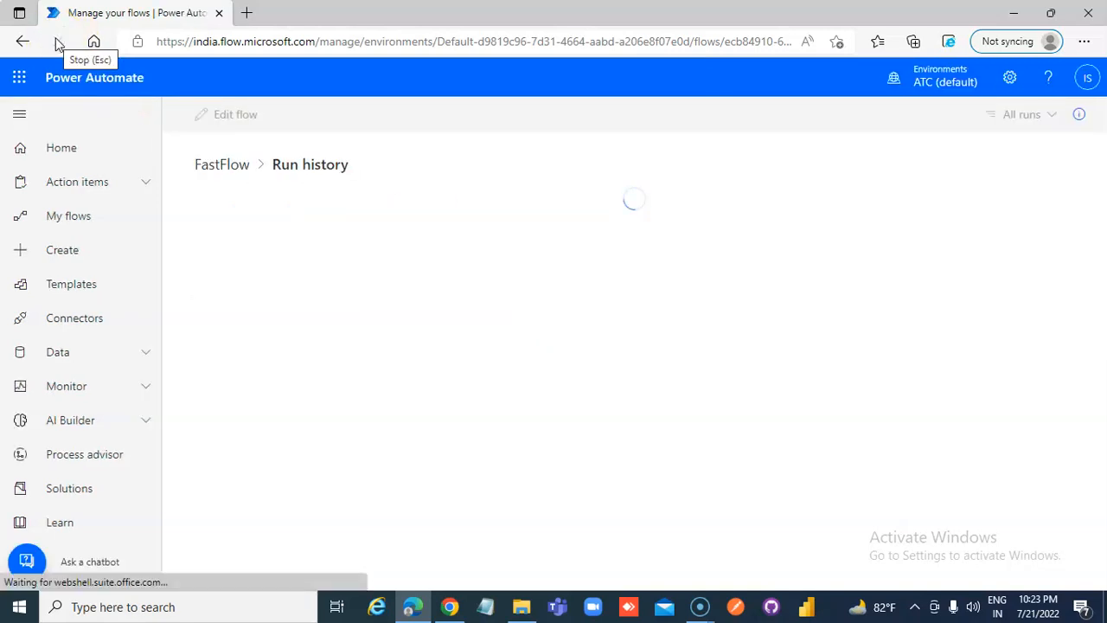
{"action": "left_click", "coordinate": [55, 41]}
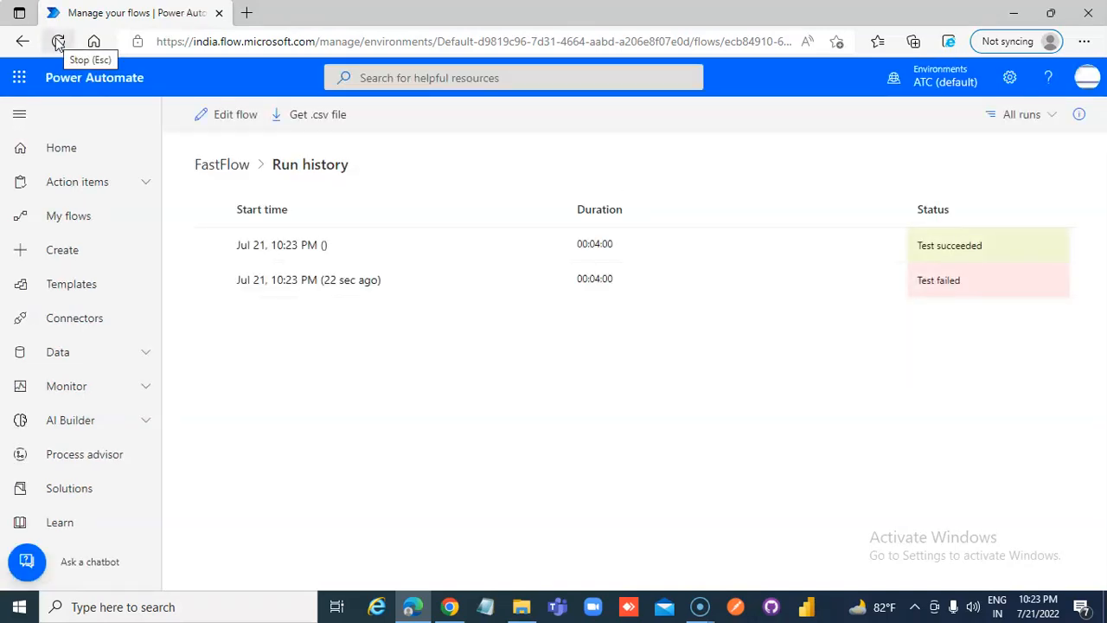
{"action": "left_click", "coordinate": [308, 280]}
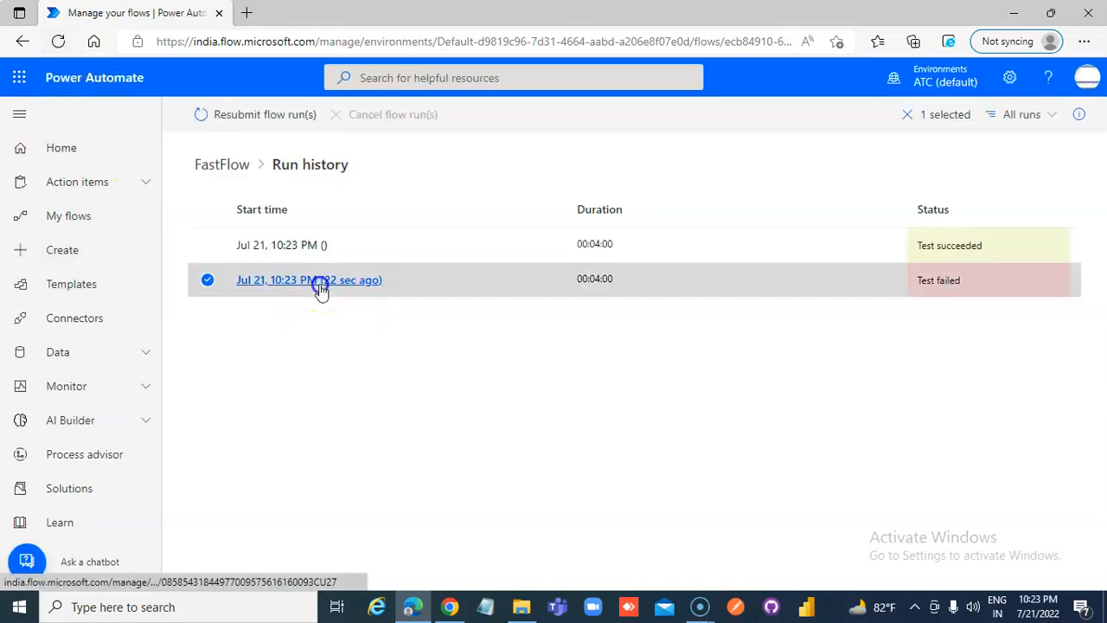
{"action": "left_click", "coordinate": [308, 280]}
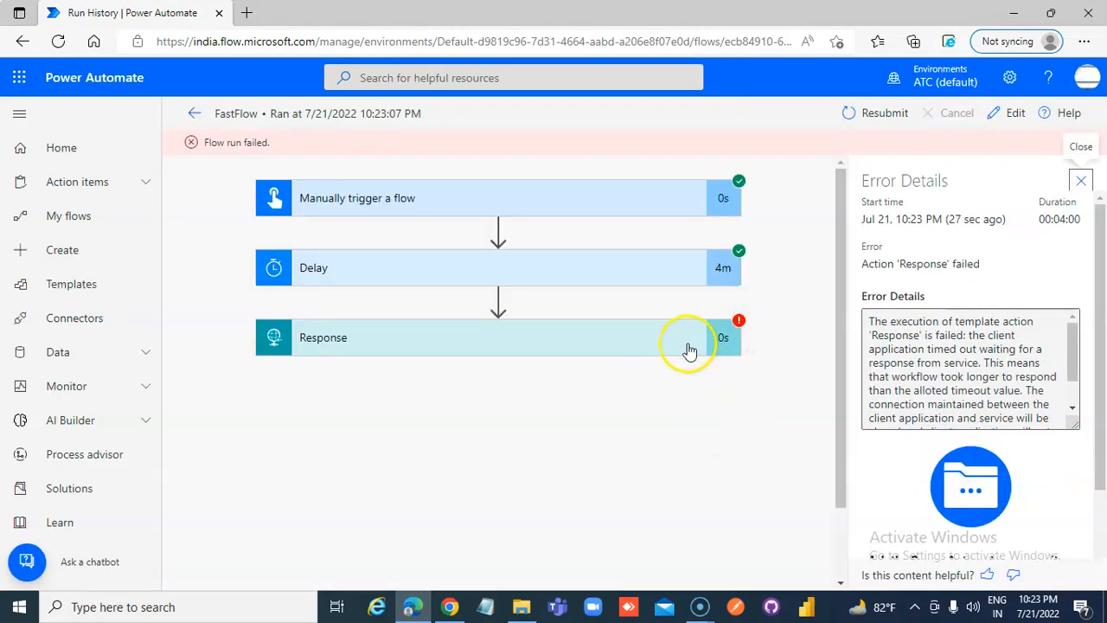
{"action": "left_click", "coordinate": [689, 338]}
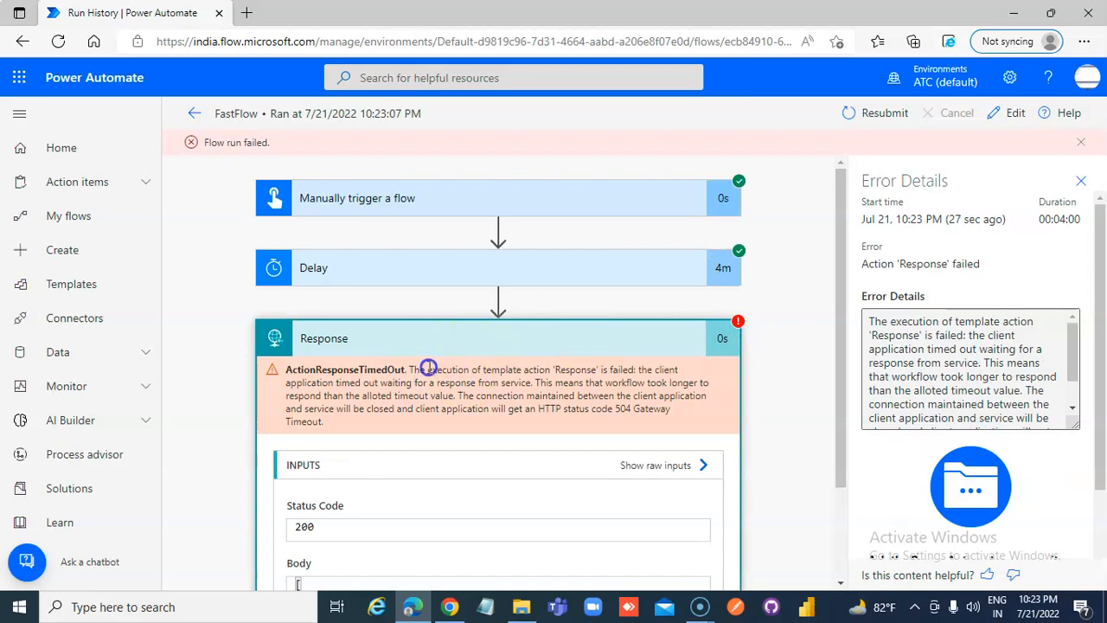
{"action": "mouse_move", "coordinate": [602, 375]}
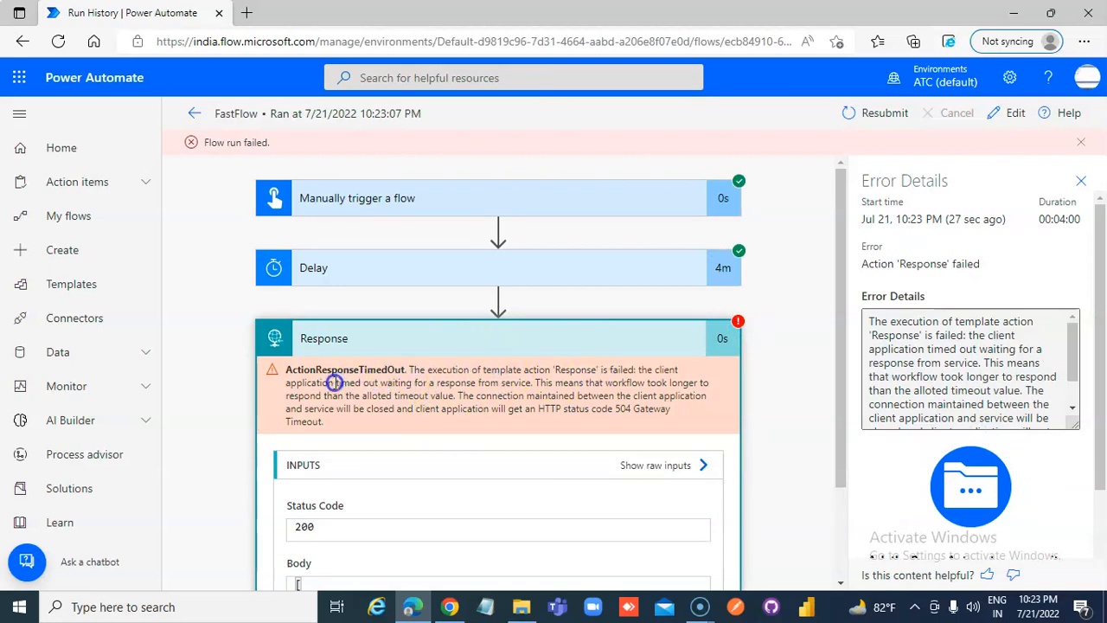
{"action": "mouse_move", "coordinate": [194, 113]}
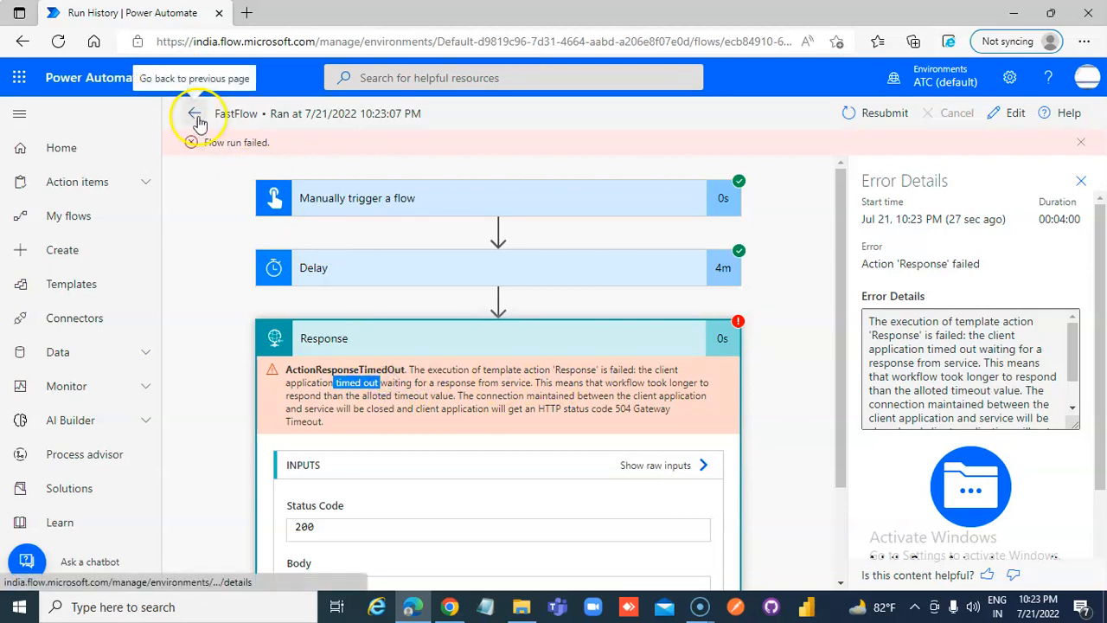
Return to the details page and show All runs with the second run succeeded
{"action": "left_click", "coordinate": [198, 114]}
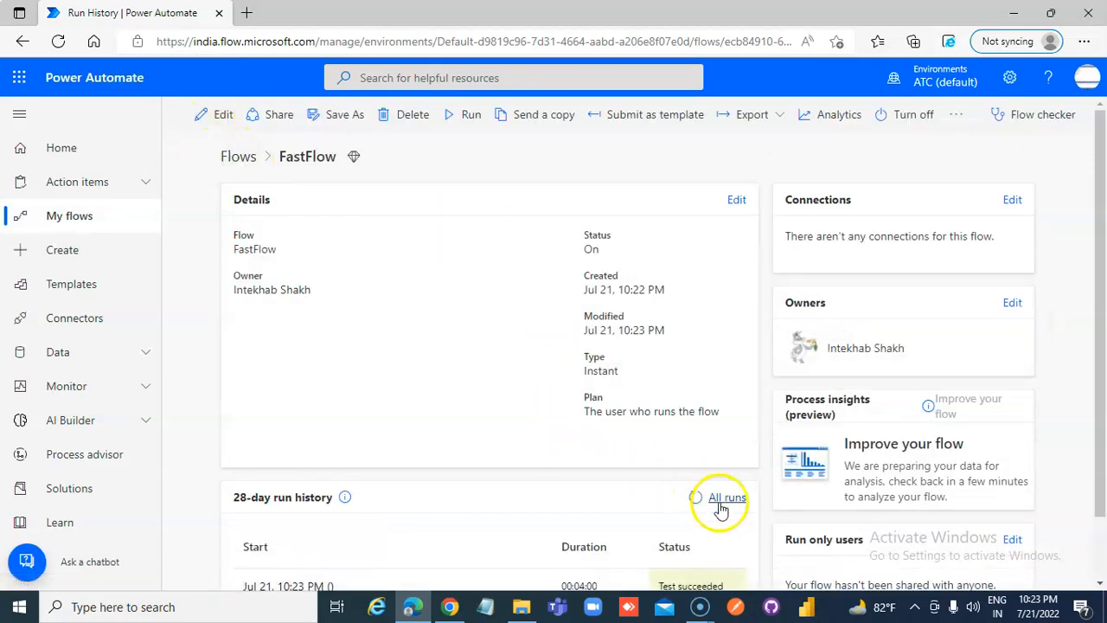
{"action": "left_click", "coordinate": [726, 499]}
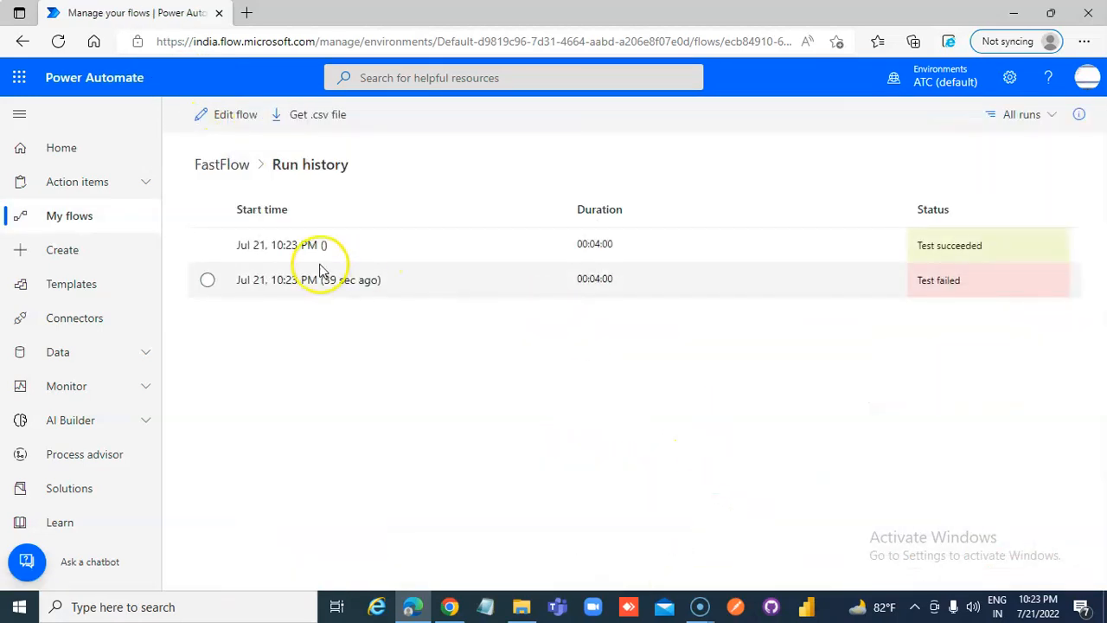
Inspect the successful run's Response output (status 200, Message: Test) and return to FastFlow's details page
{"action": "left_click", "coordinate": [302, 246]}
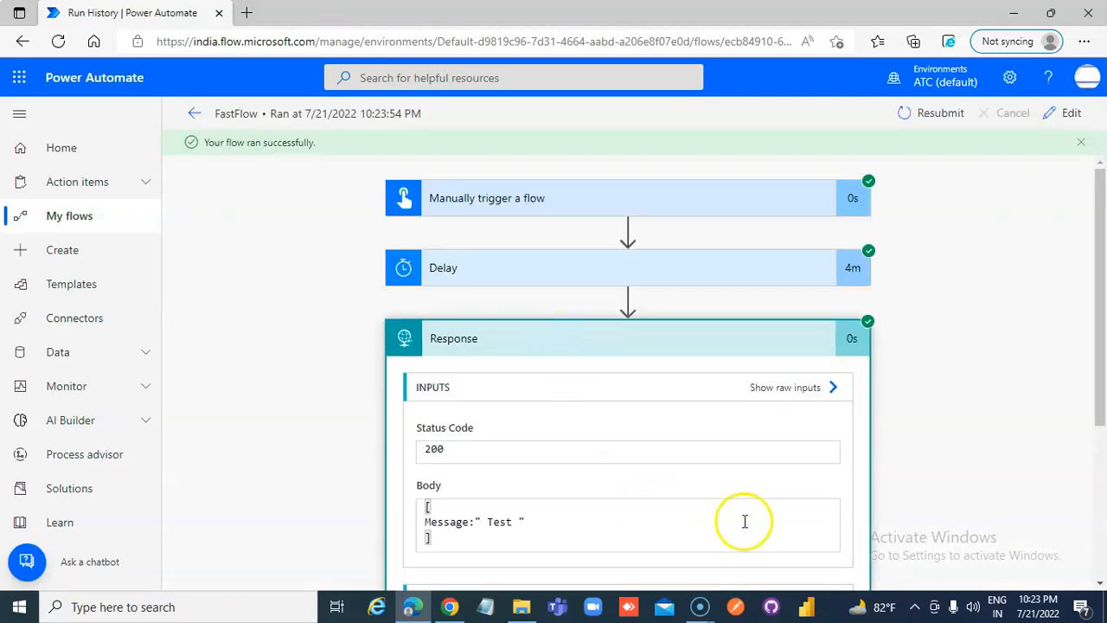
{"action": "scroll", "scroll_direction": "down", "scroll_amount": 3}
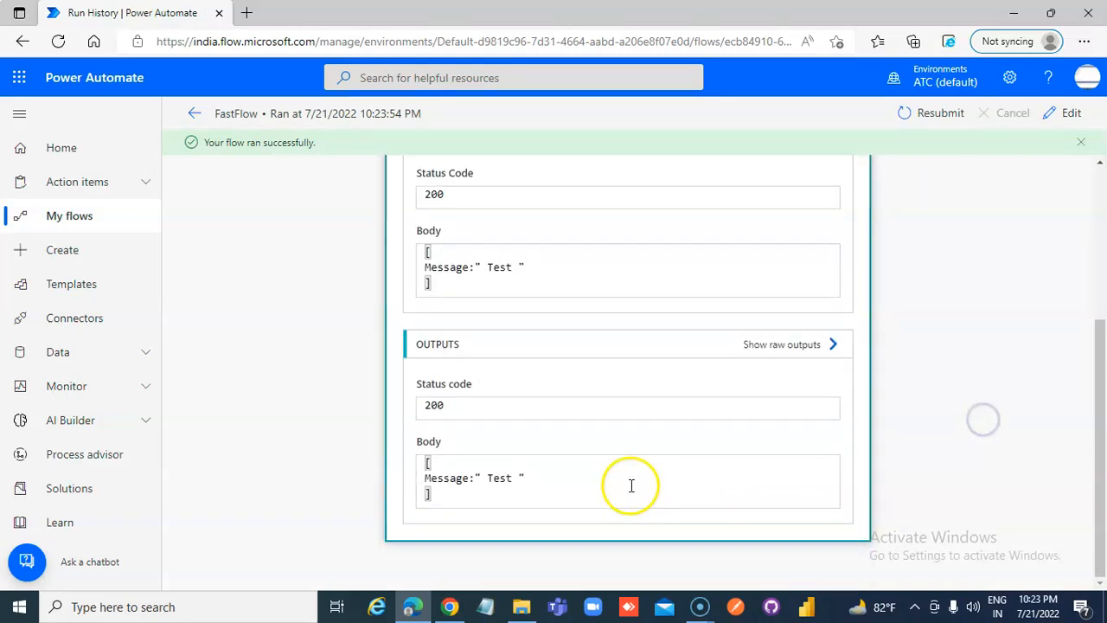
{"action": "mouse_move", "coordinate": [519, 481]}
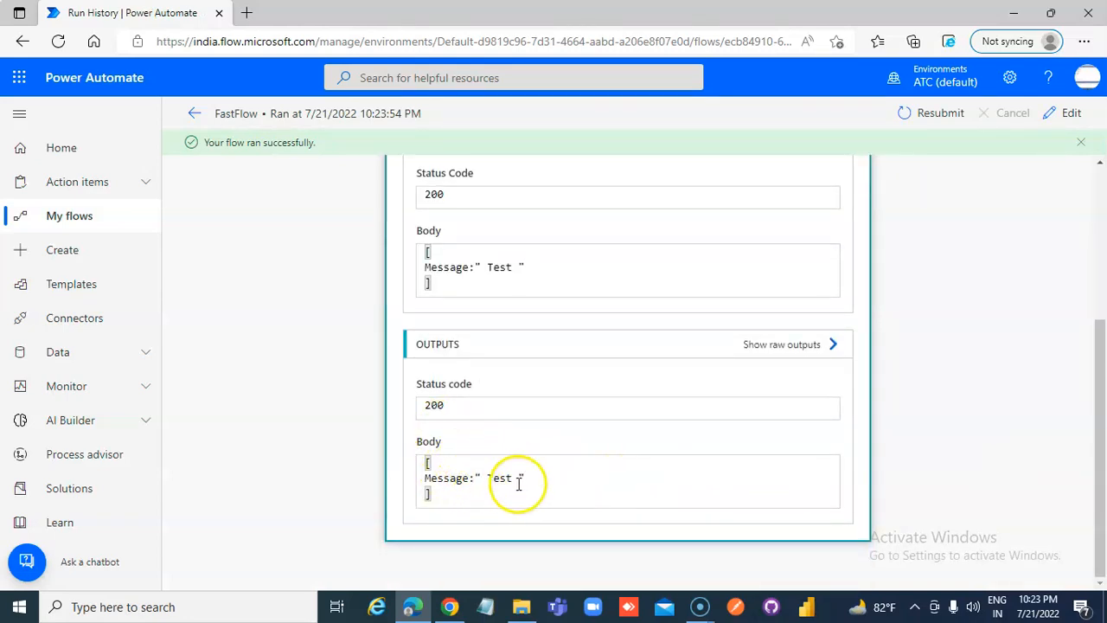
{"action": "mouse_move", "coordinate": [193, 117]}
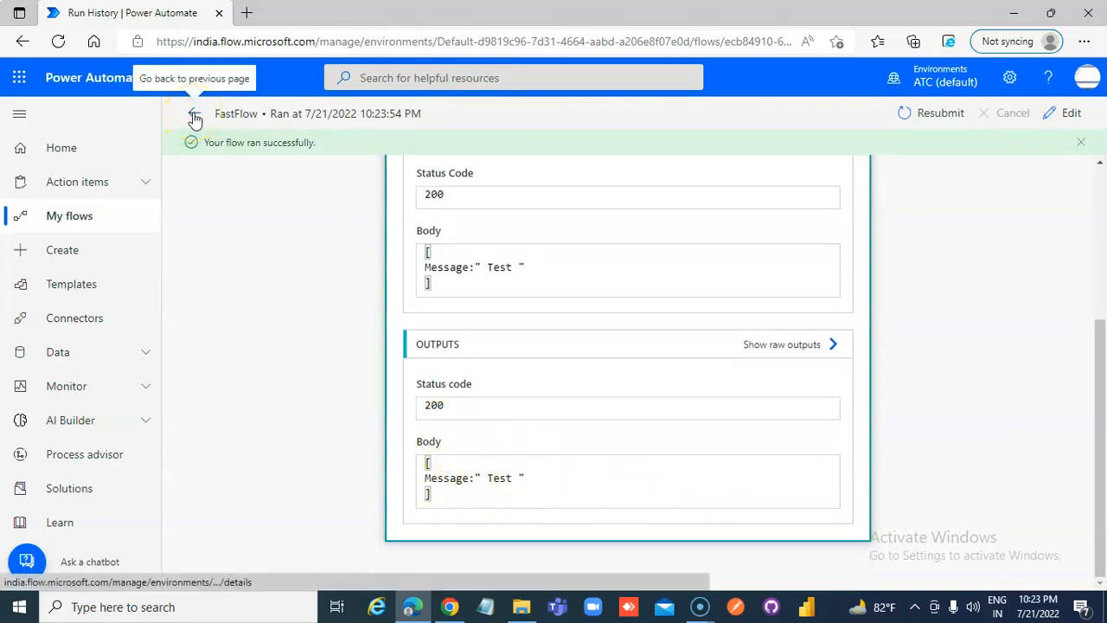
{"action": "left_click", "coordinate": [194, 114]}
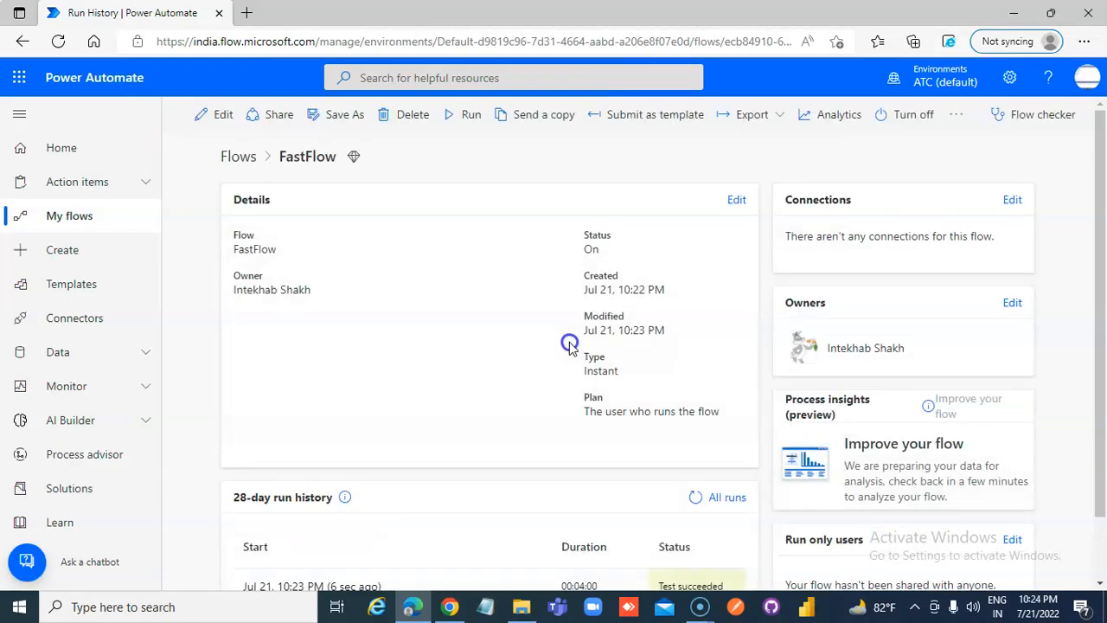